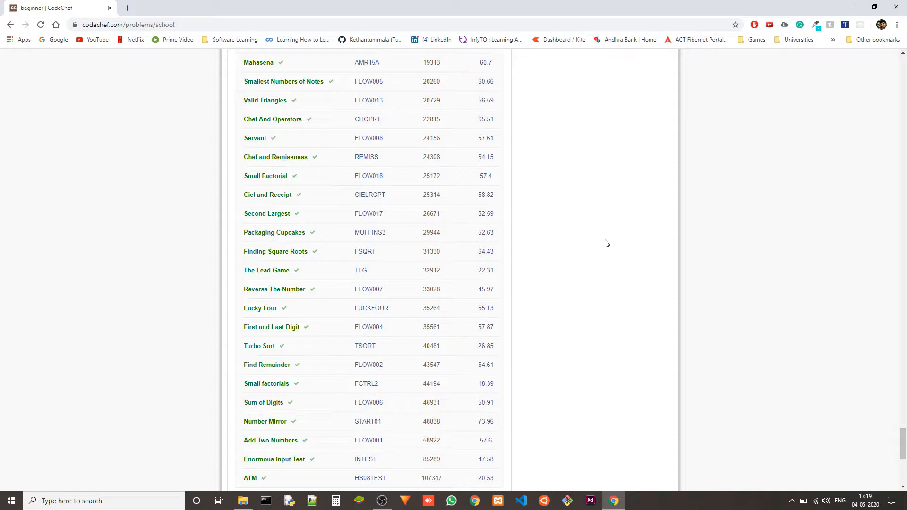
mouse_move(275, 207)
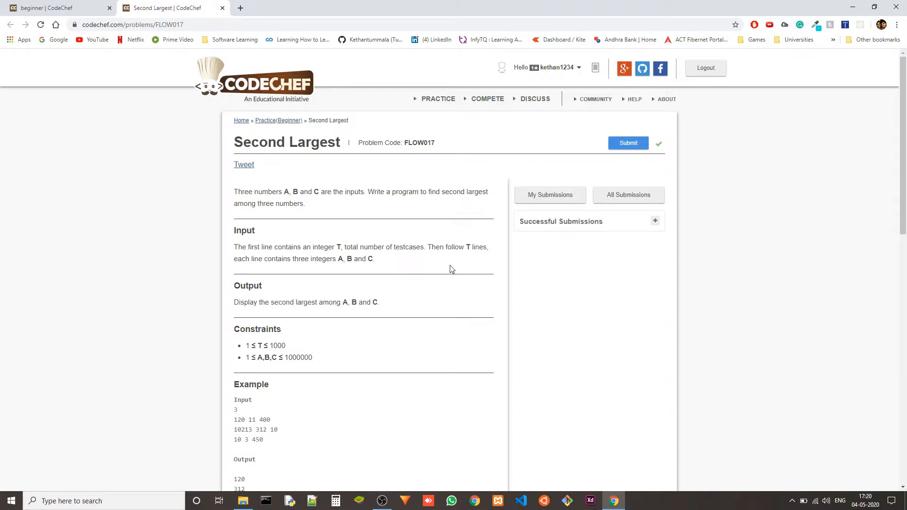
Read through the Second Largest problem statement down to the example section.
scroll(down, 3)
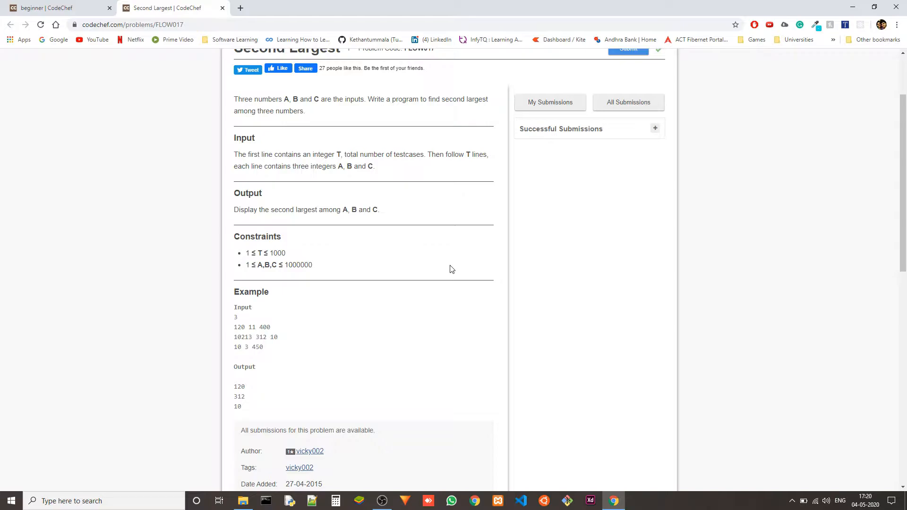
scroll(down, 3)
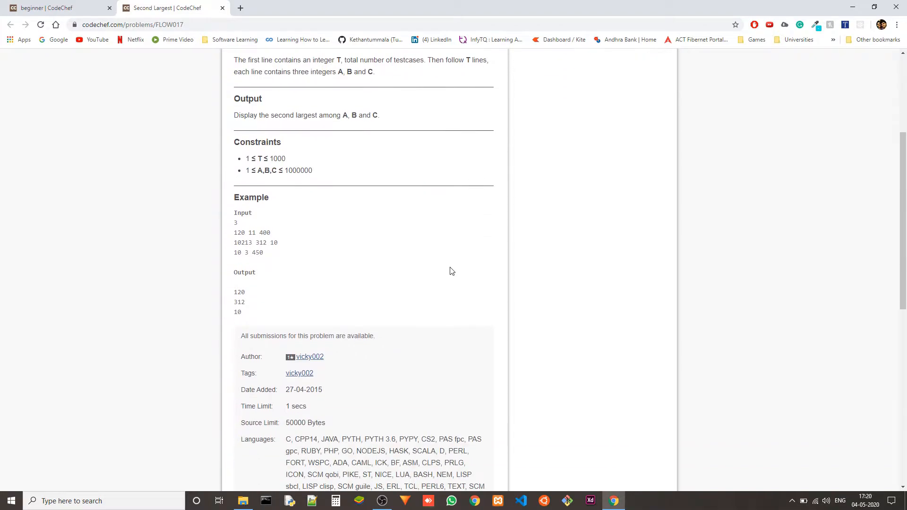
scroll(up, 3)
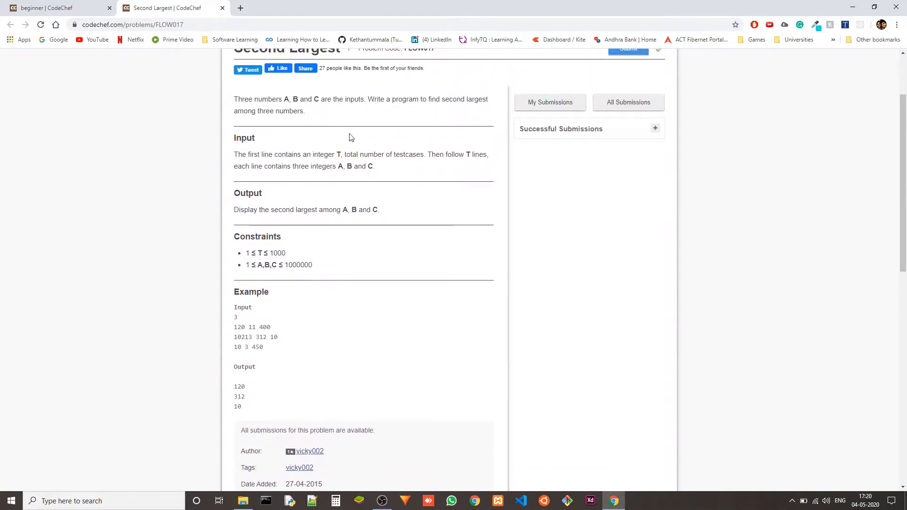
scroll(down, 3)
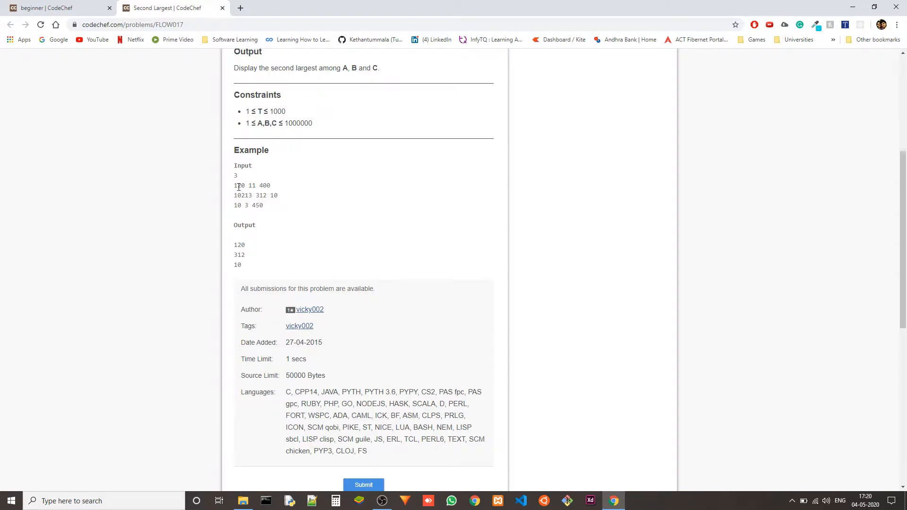
Select numbers in the first example test case to check the expected values.
double_click(239, 185)
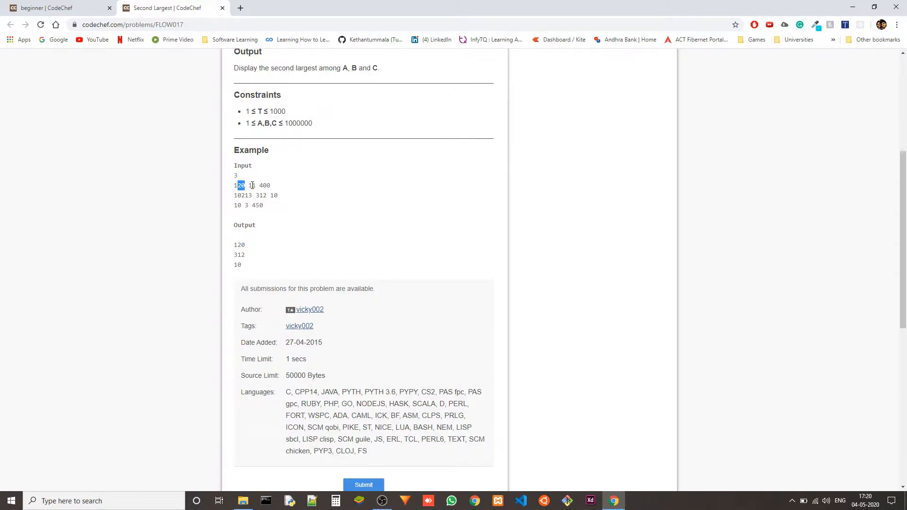
click(260, 185)
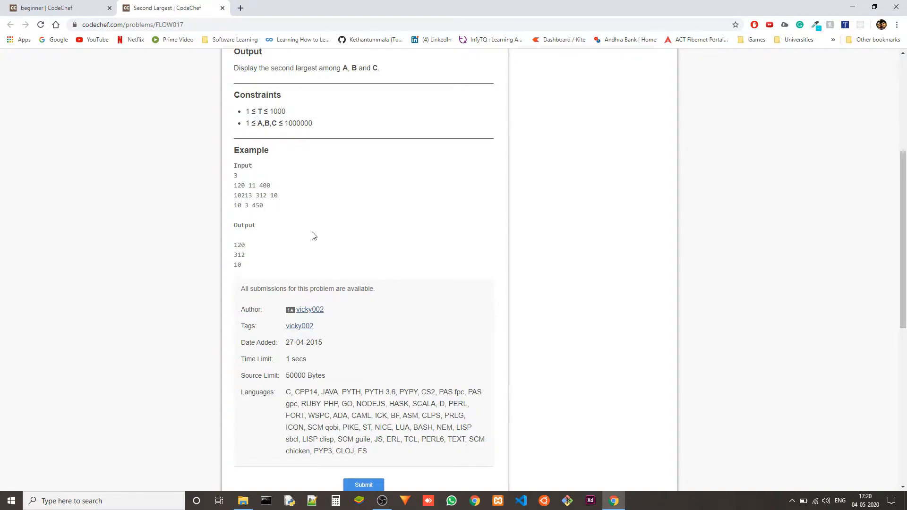
double_click(264, 185)
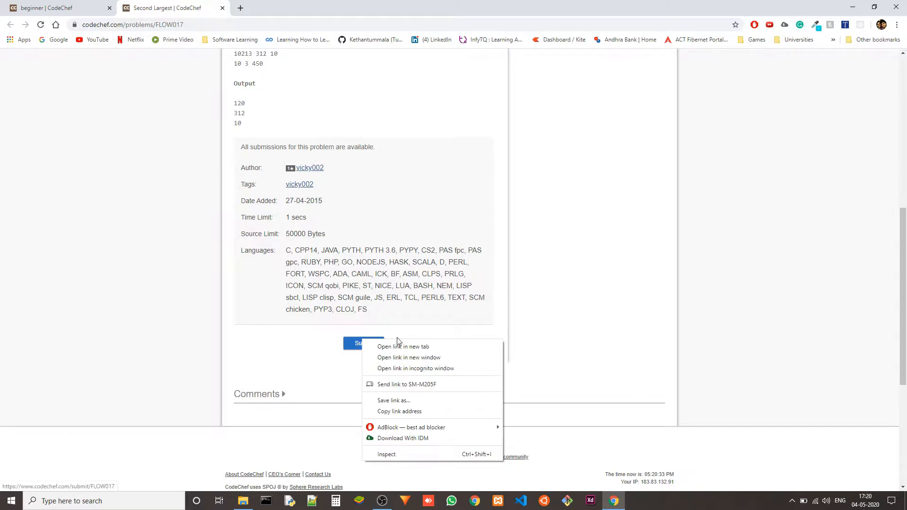
Open the FLOW017 submission page in a new tab and return to the example section.
click(402, 347)
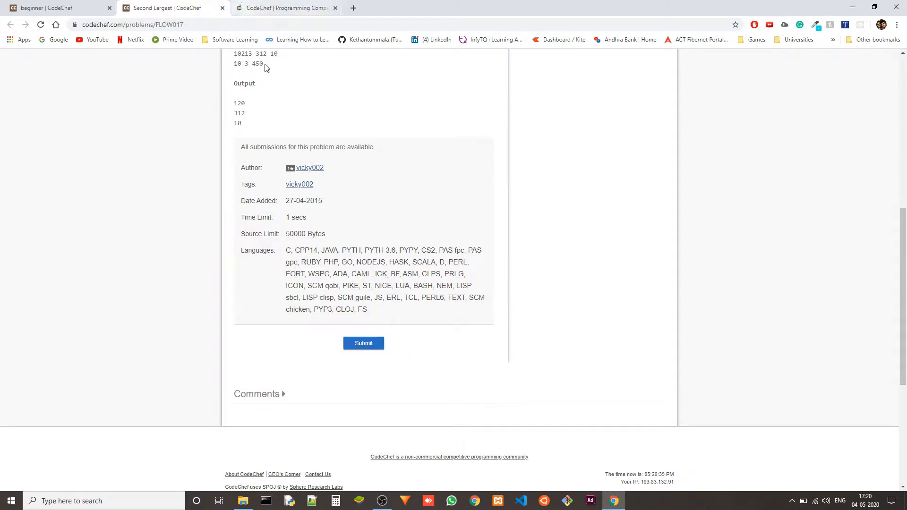
scroll(up, 3)
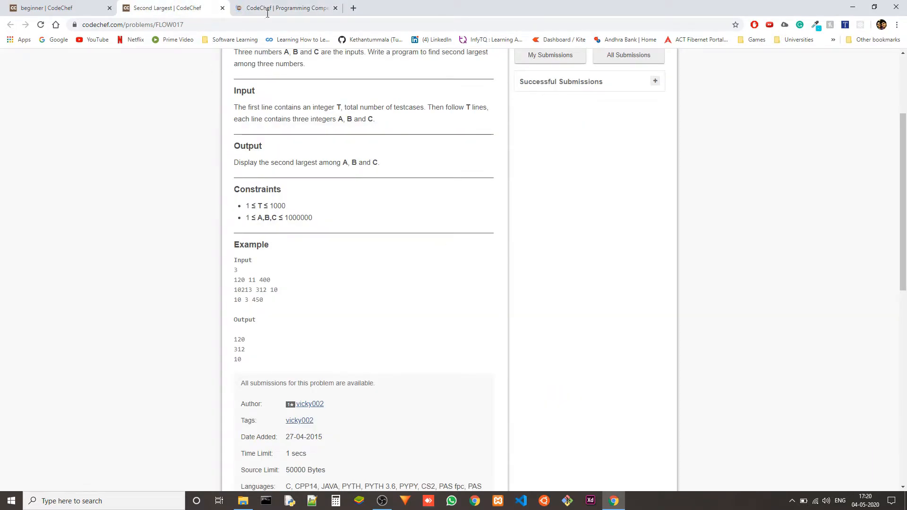
mouse_move(299, 278)
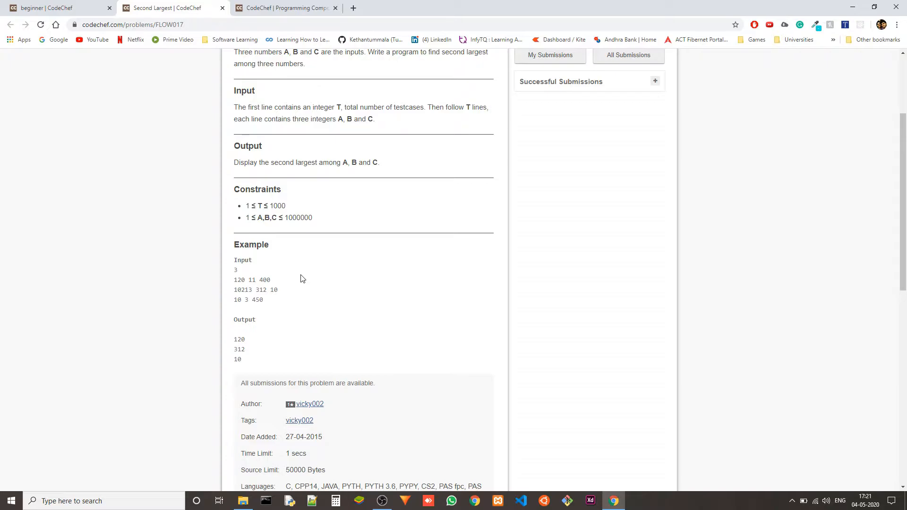
mouse_move(320, 321)
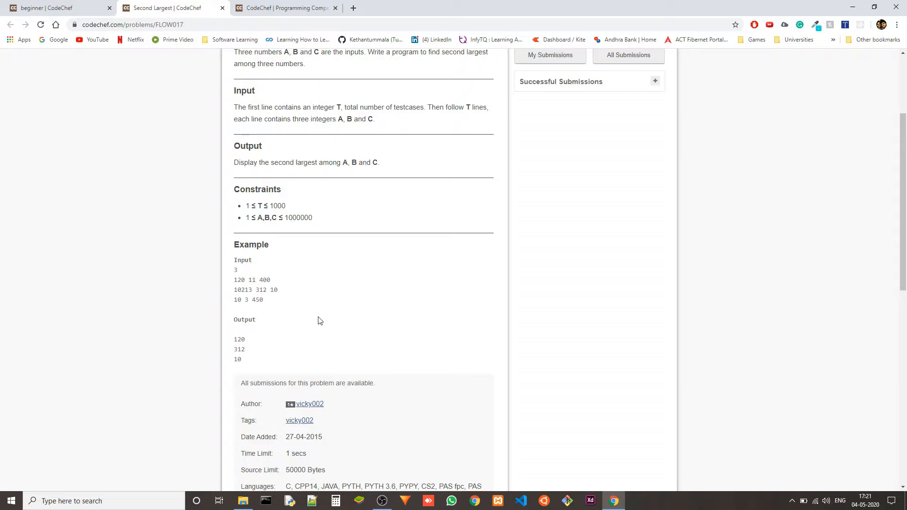
mouse_move(335, 312)
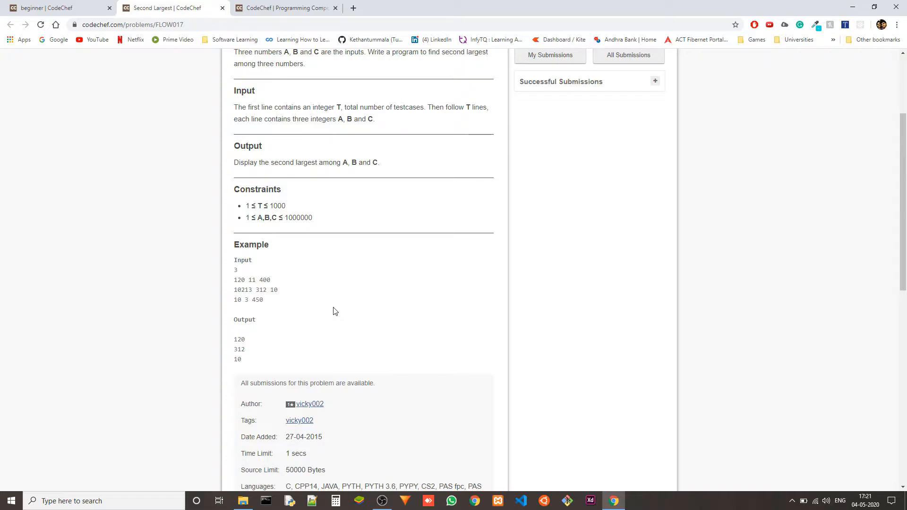
mouse_move(338, 314)
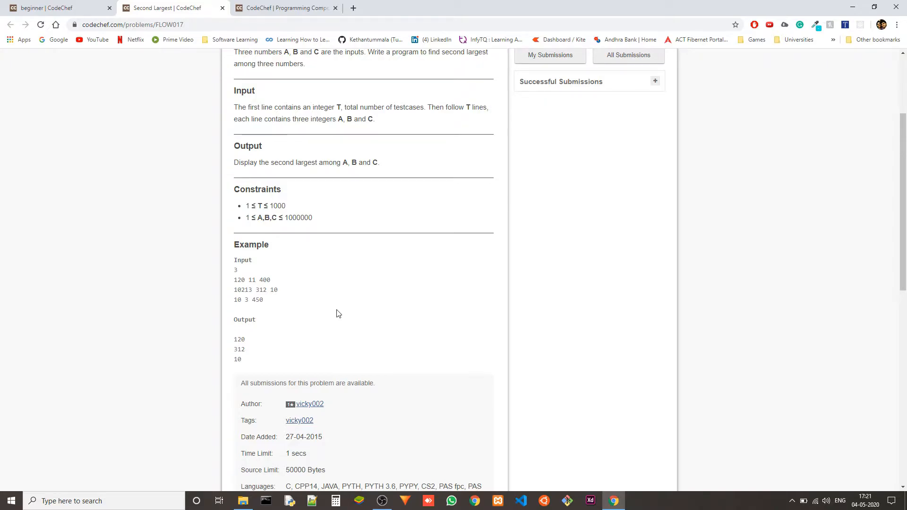
mouse_move(317, 289)
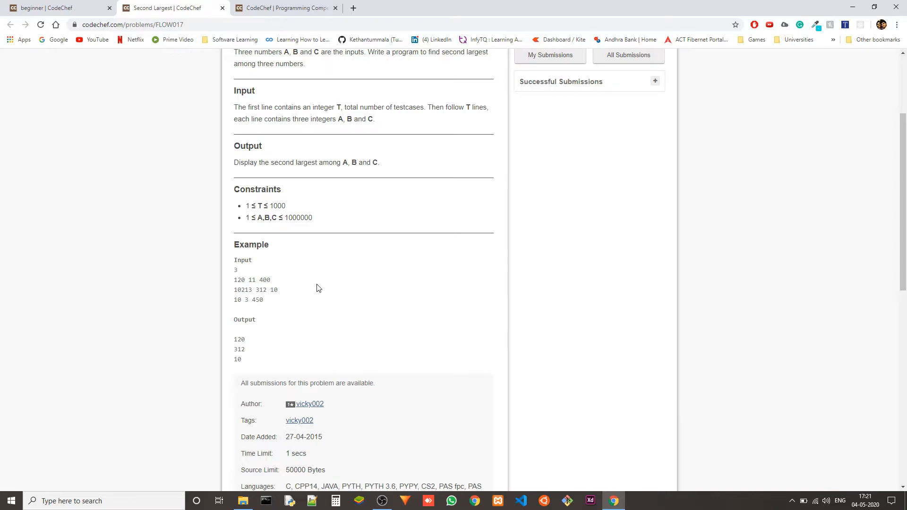
mouse_move(380, 300)
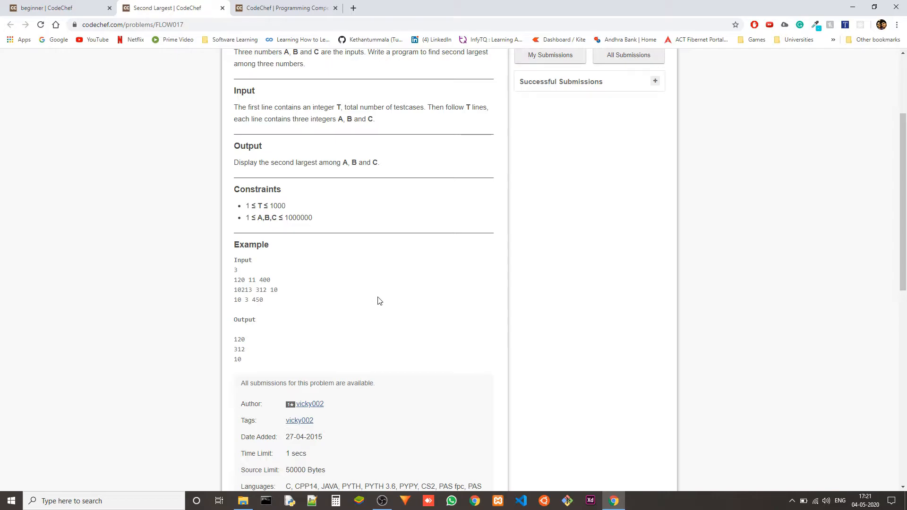
mouse_move(347, 302)
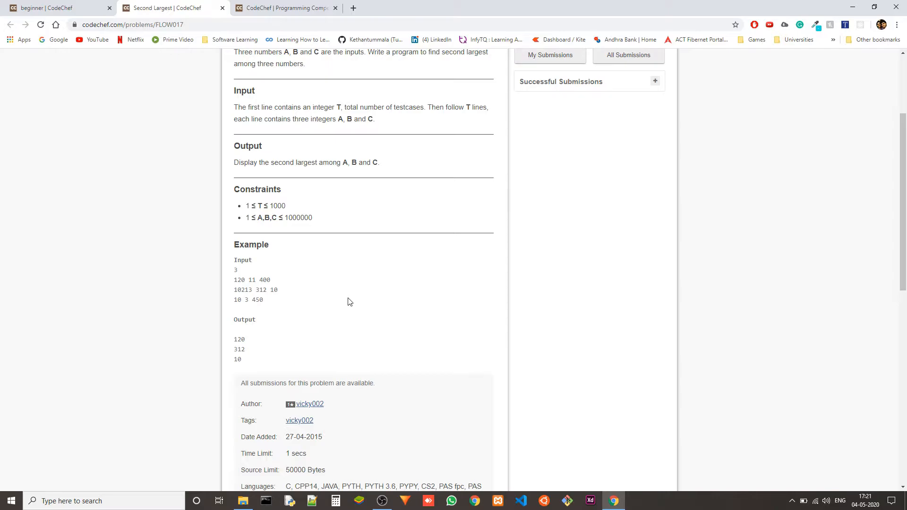
mouse_move(338, 289)
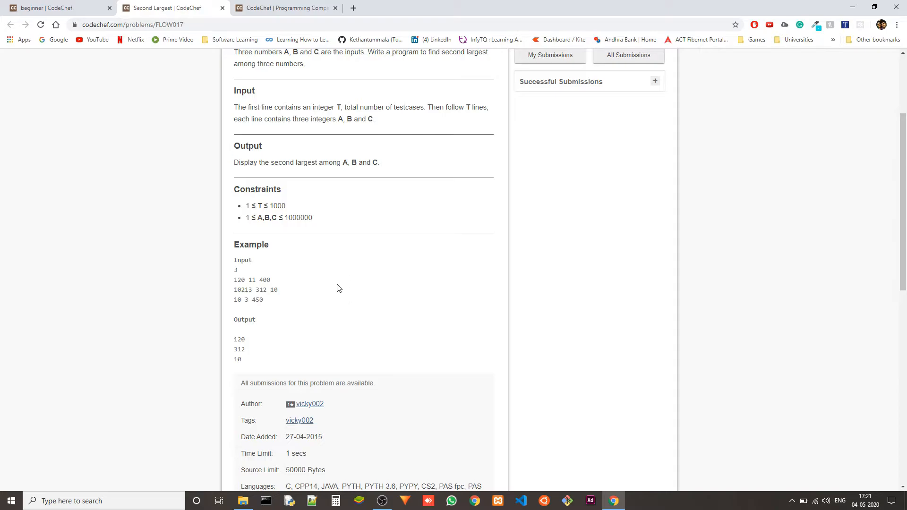
mouse_move(283, 7)
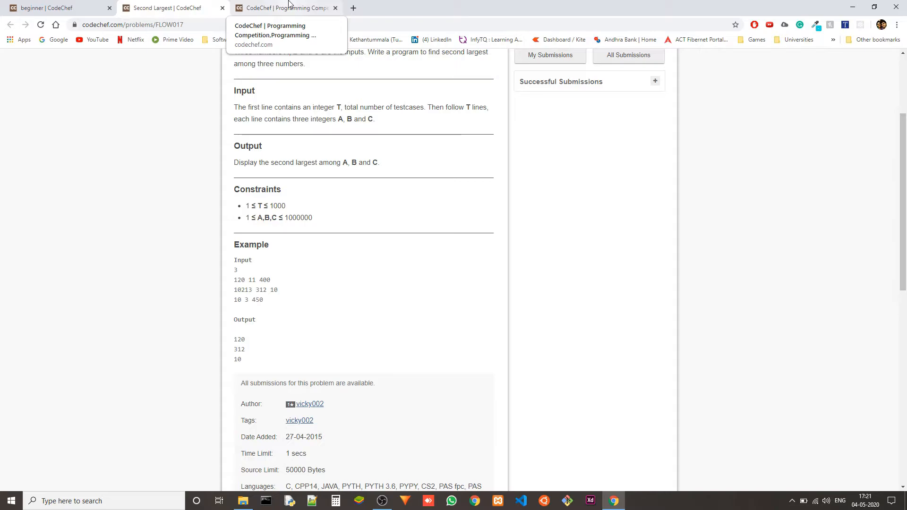
Switch between the code editor and the problem statement to review the task.
click(284, 7)
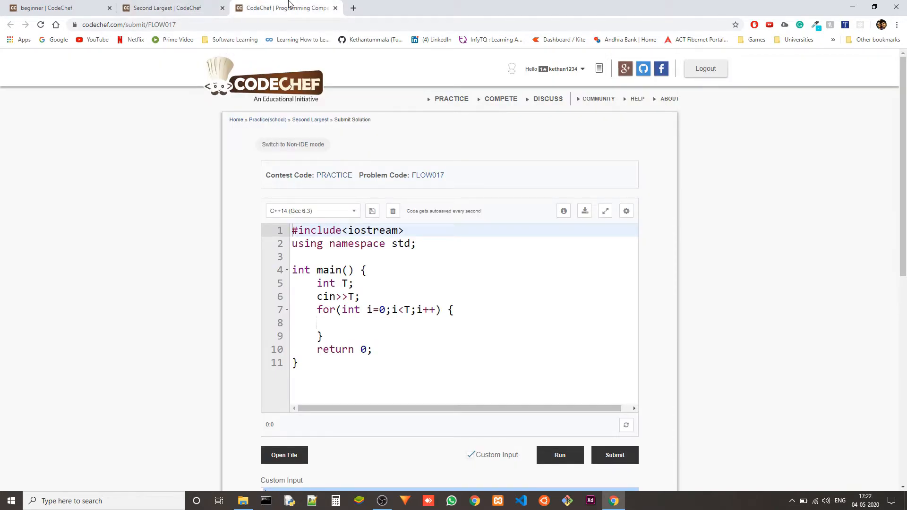
click(169, 8)
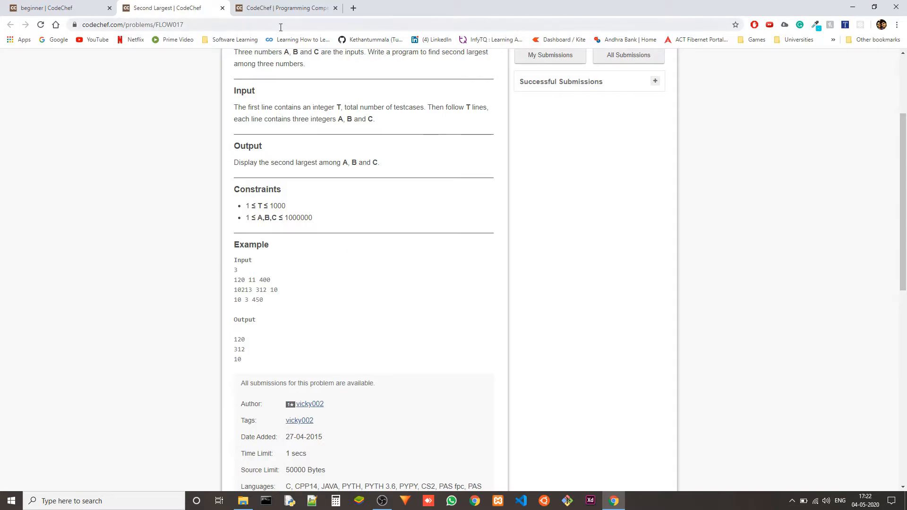
click(283, 8)
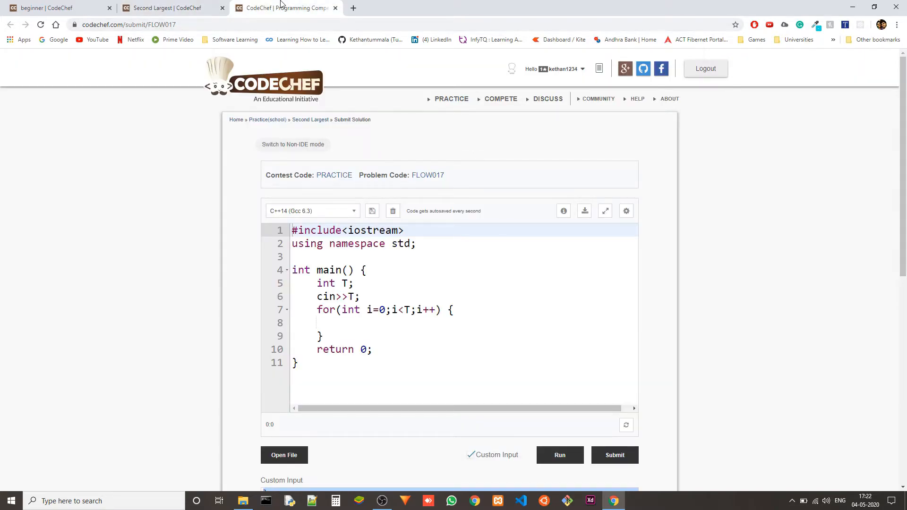
click(168, 7)
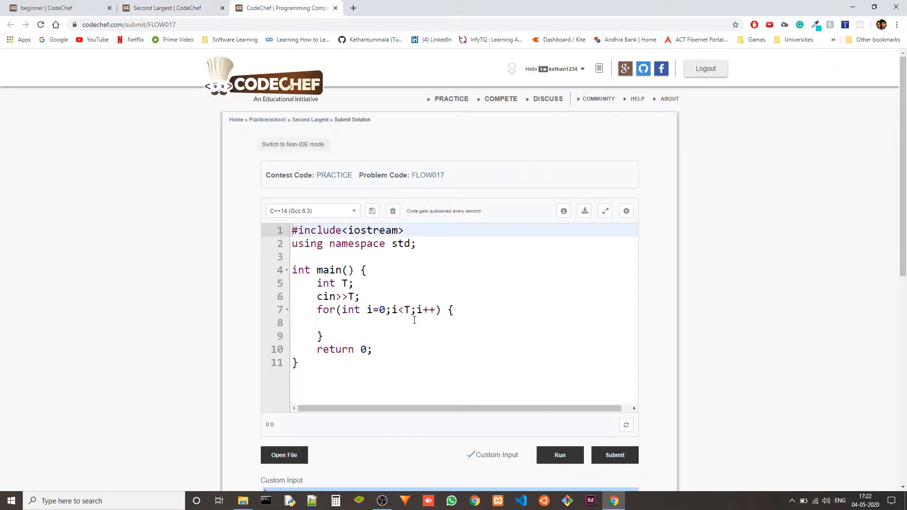
Place the caret inside the empty body of the for loop over T test cases.
click(341, 323)
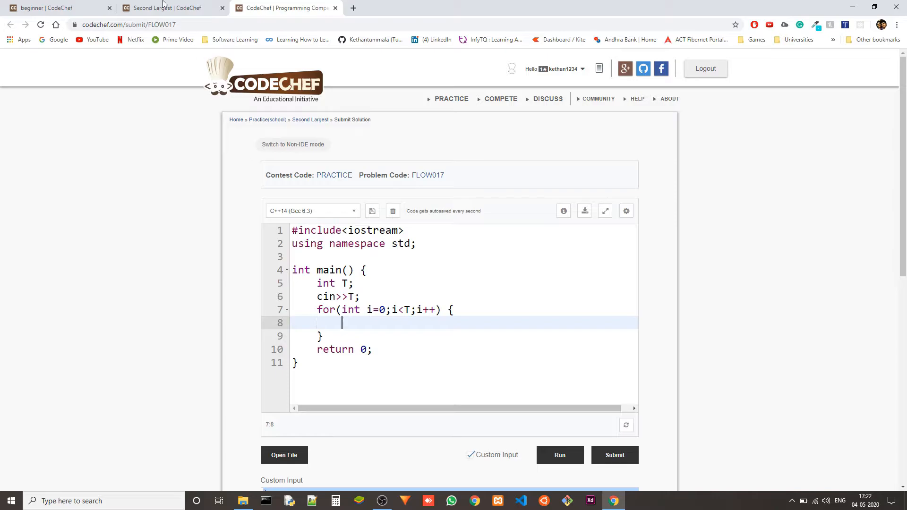
mouse_move(441, 332)
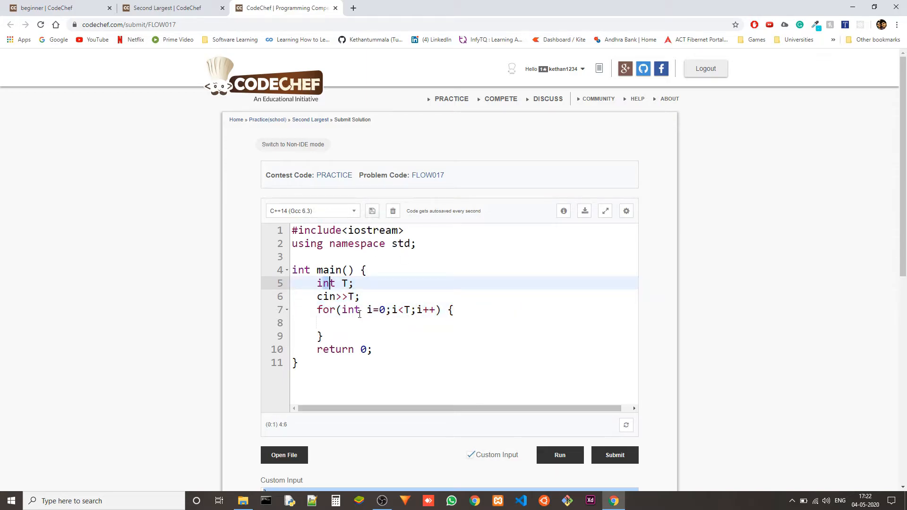
click(318, 282)
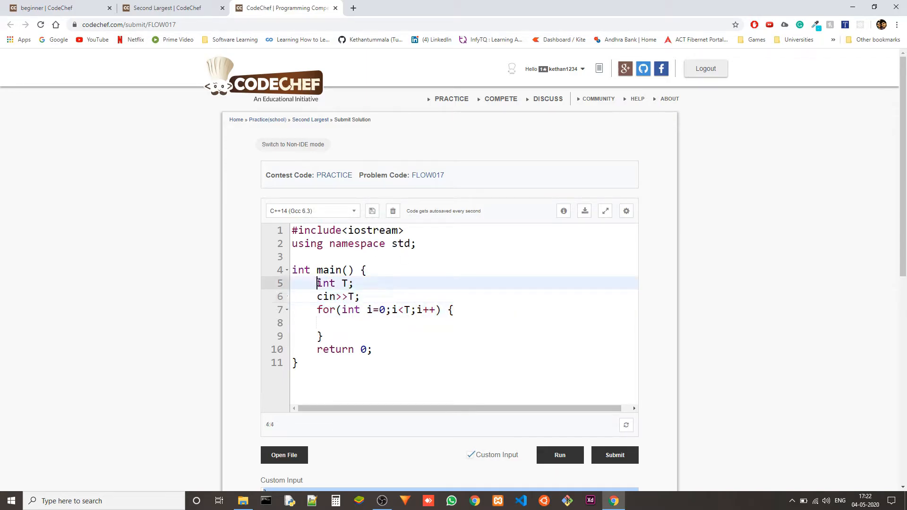
click(363, 324)
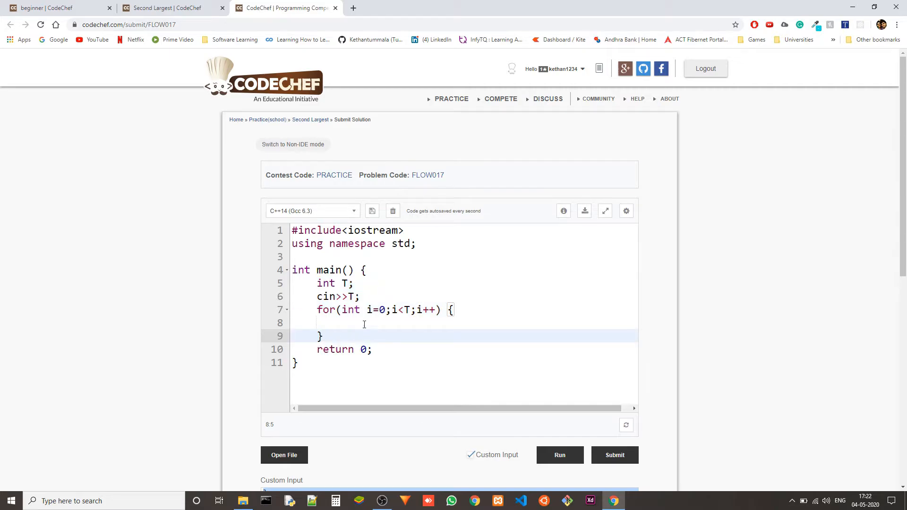
click(370, 323)
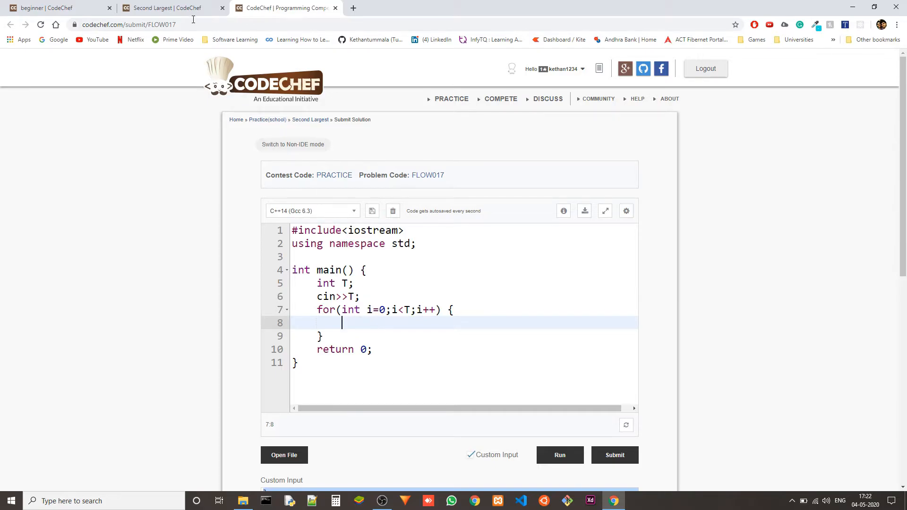
Declare int A[3]; inside the test-case loop.
click(169, 8)
text(int)
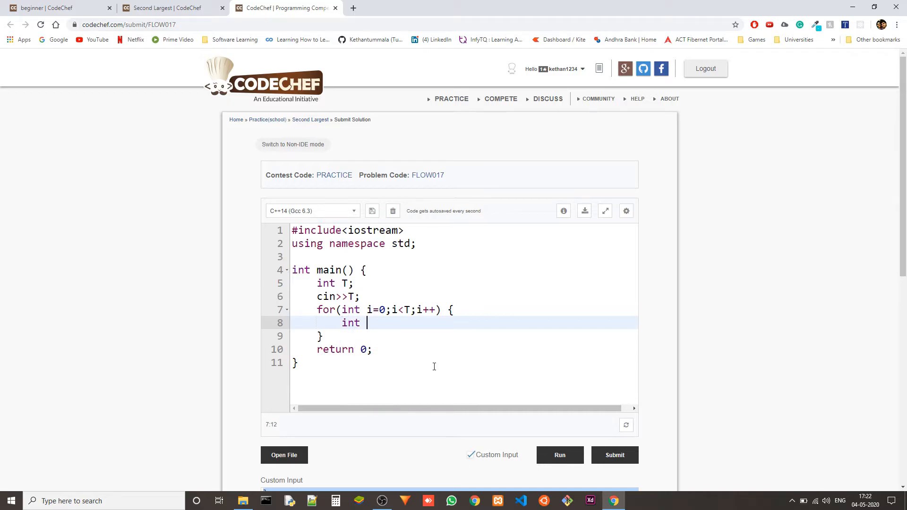
text(A)
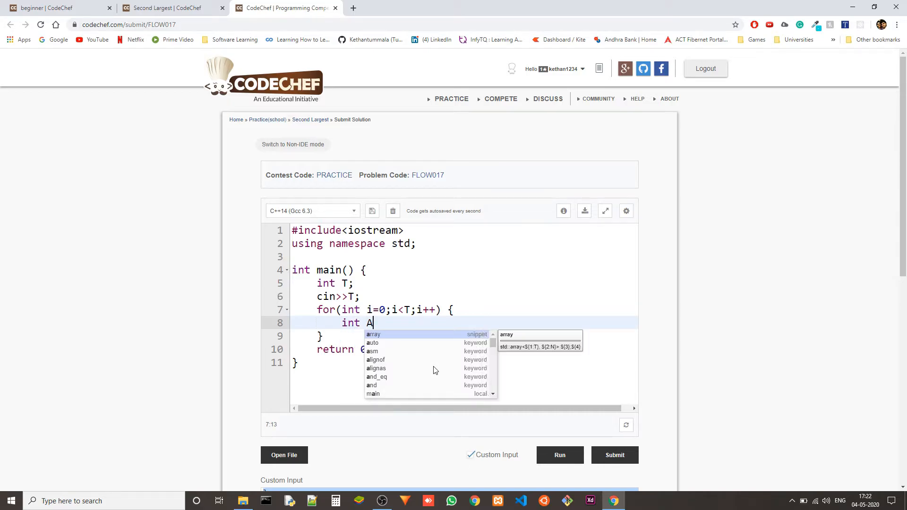
text([])
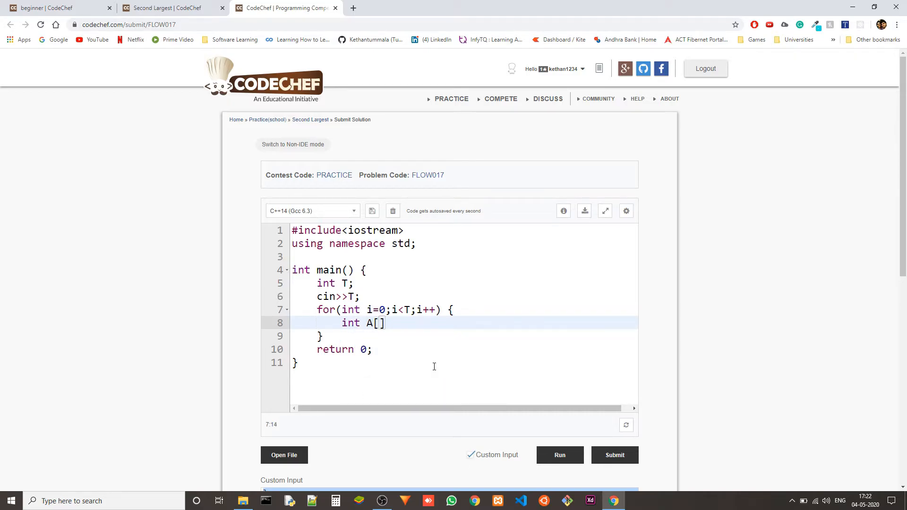
text(3;)
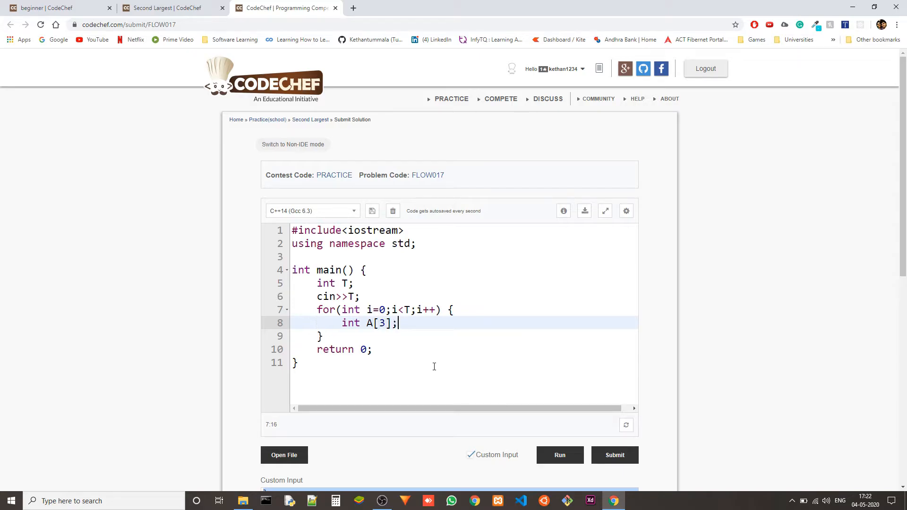
Begin reading the values with cin>>A[0]>>A[1]>>.
text(cin)
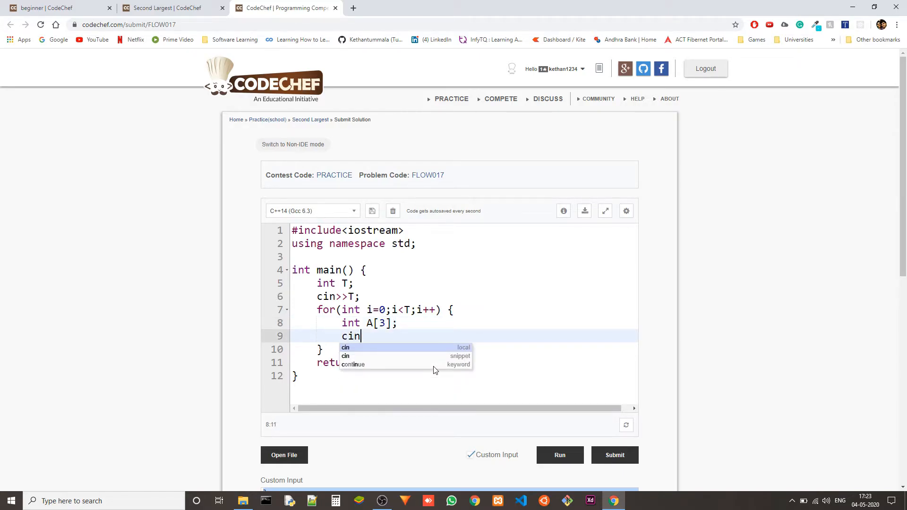
text(>>)
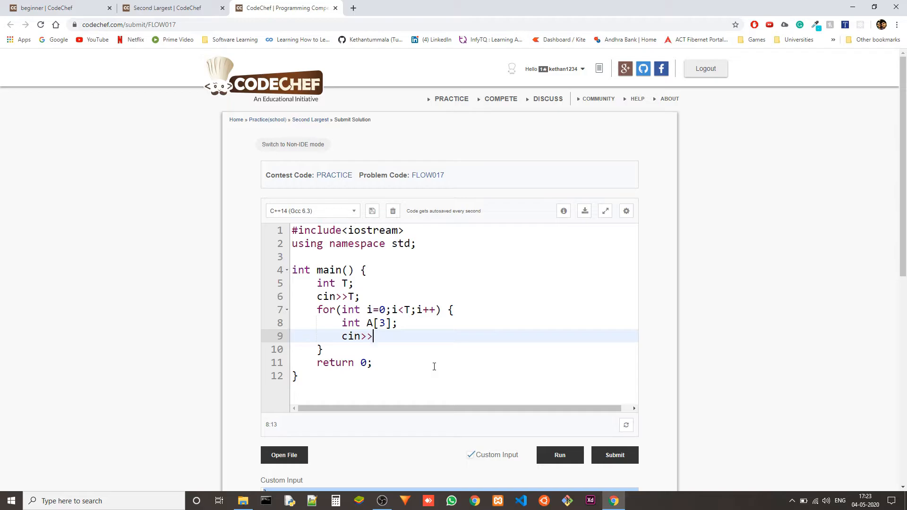
text(A[])
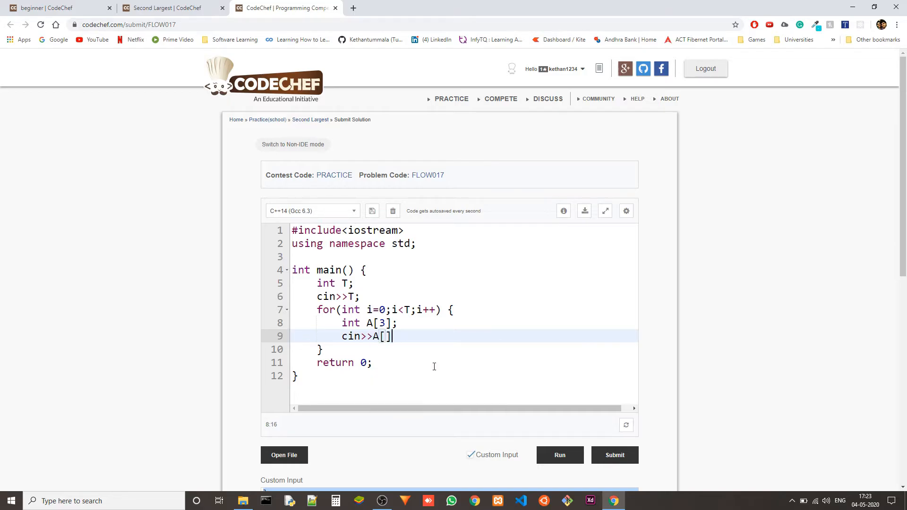
text(0)
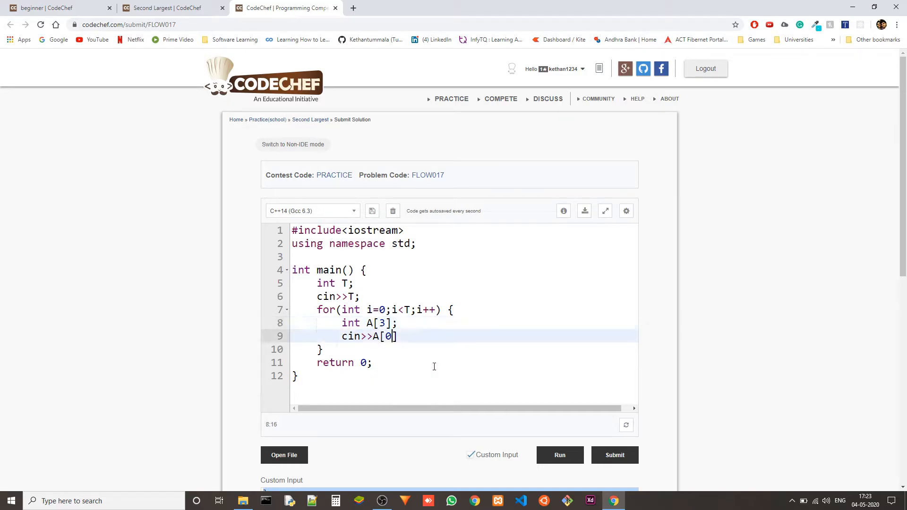
text(>>A[])
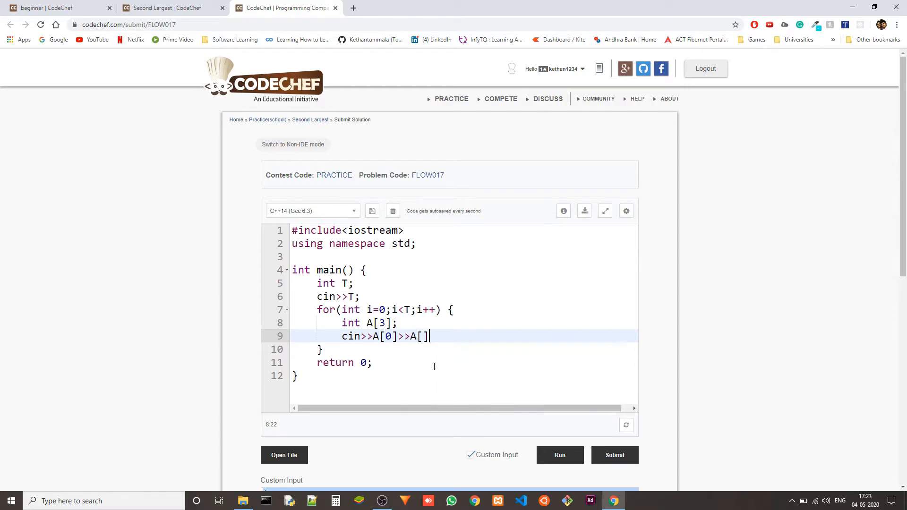
text(1]>>)
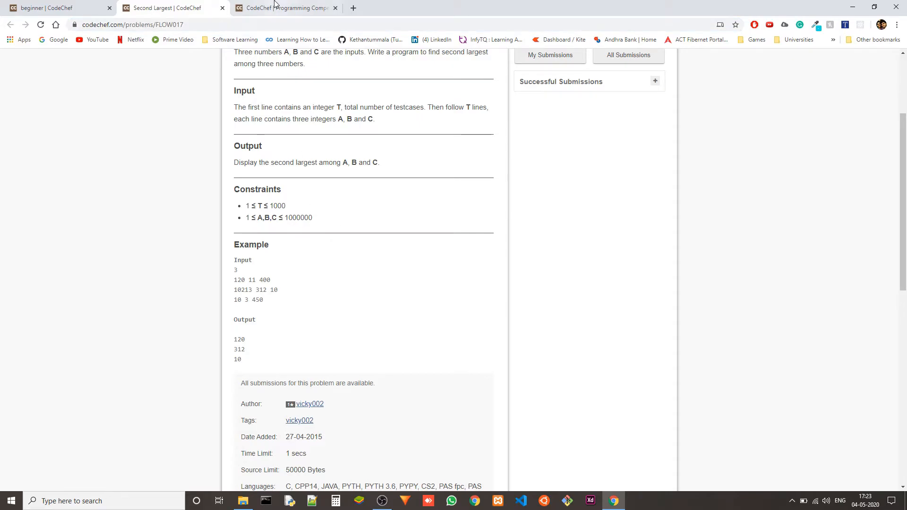
Finish reading A[2] and add an inner loop for(int j=0;j<3;j++) with an empty body.
click(284, 7)
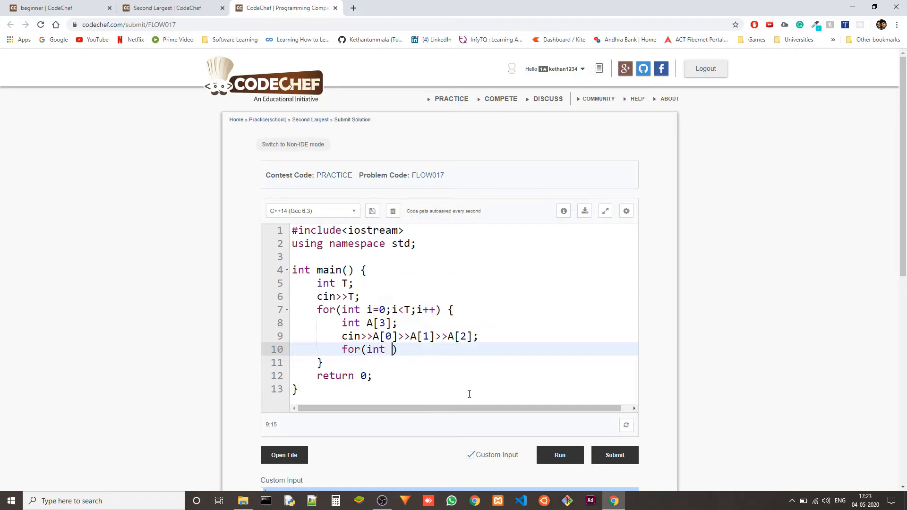
text(j=0;j)
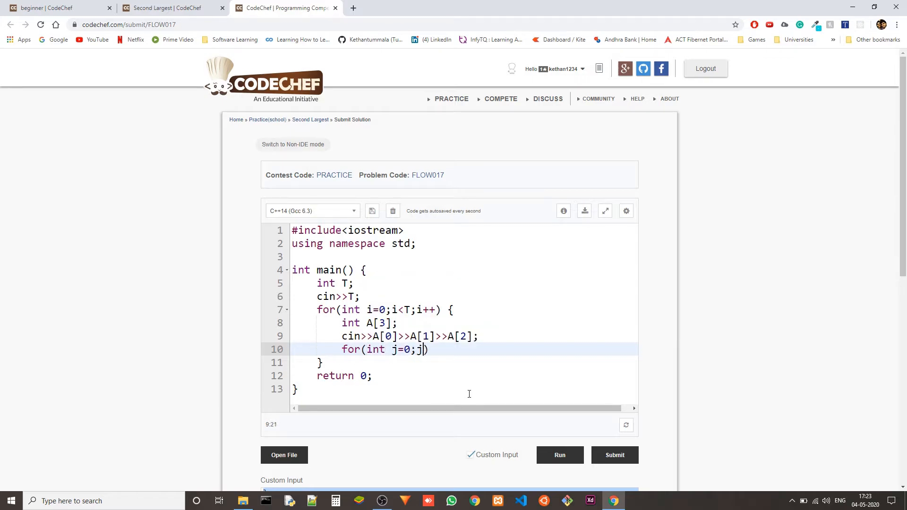
text(<3;J)
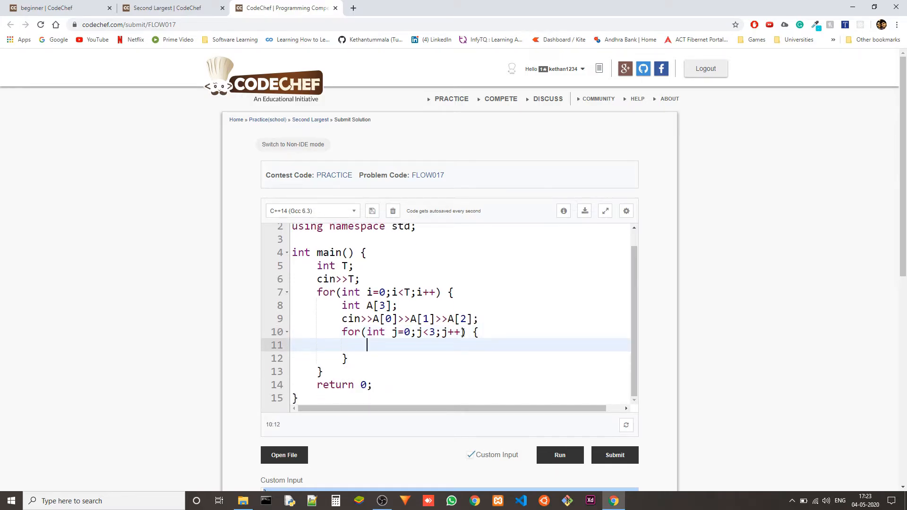
Extend line 8 to int A[3],max=INT_MIN,smax.
click(168, 8)
text(max)
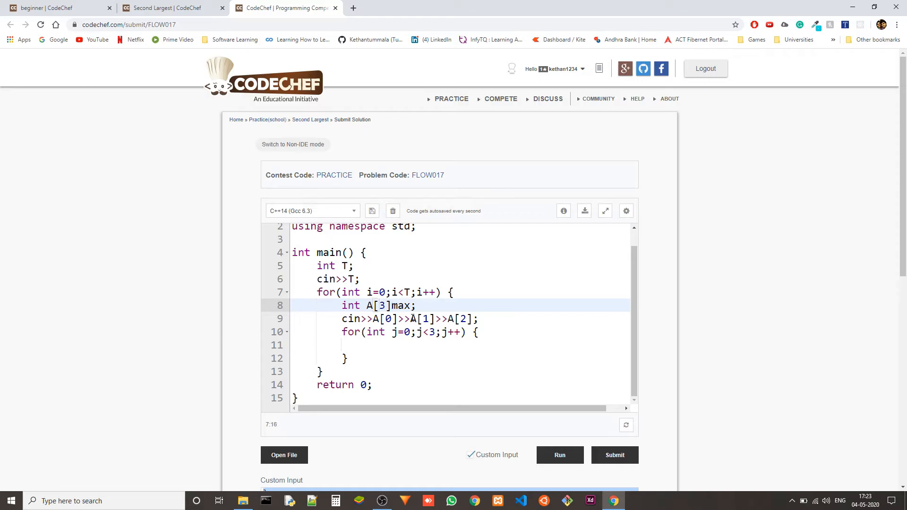
text(,)
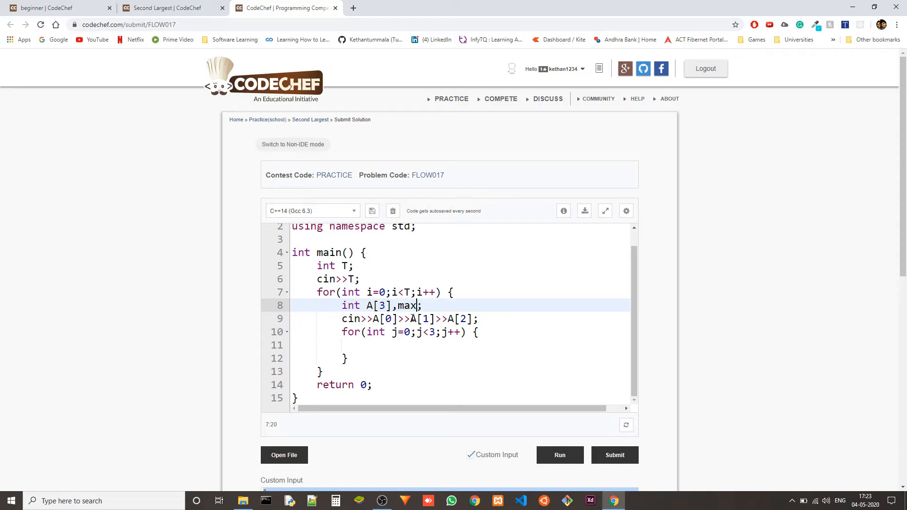
text(,s)
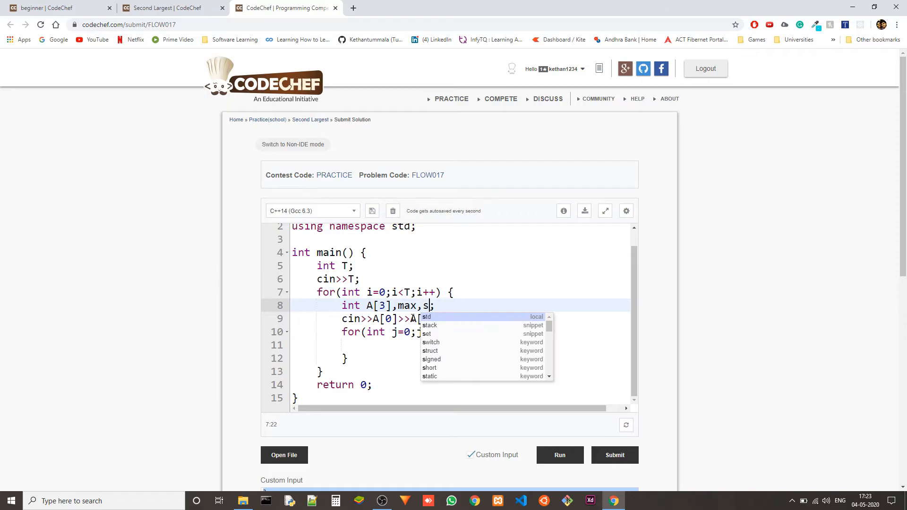
text(max)
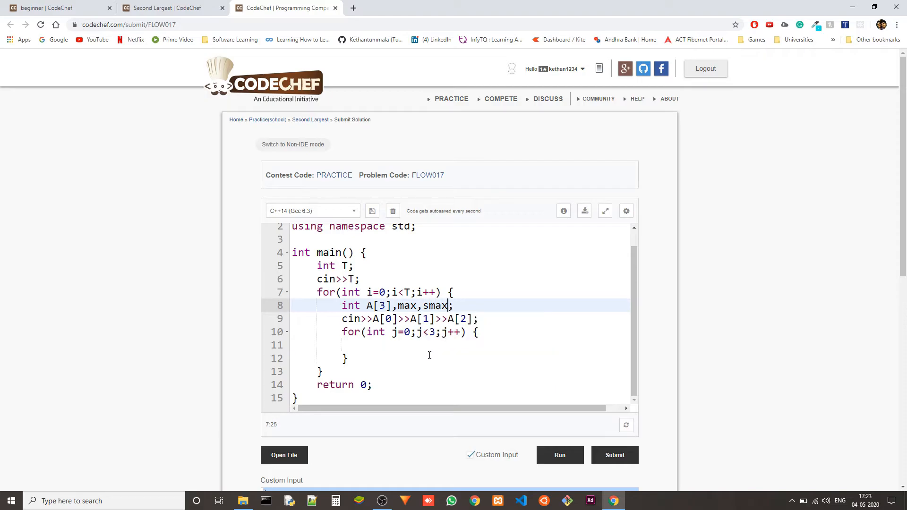
text(=)
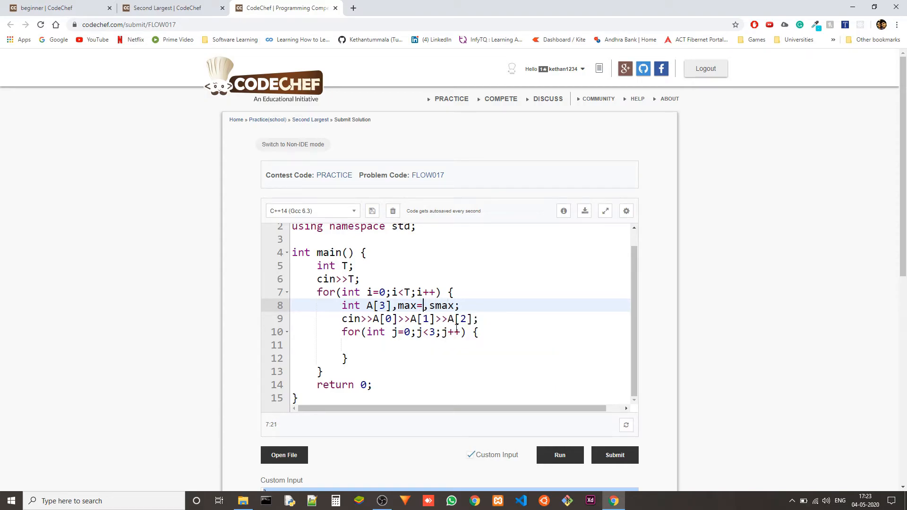
text(INT)
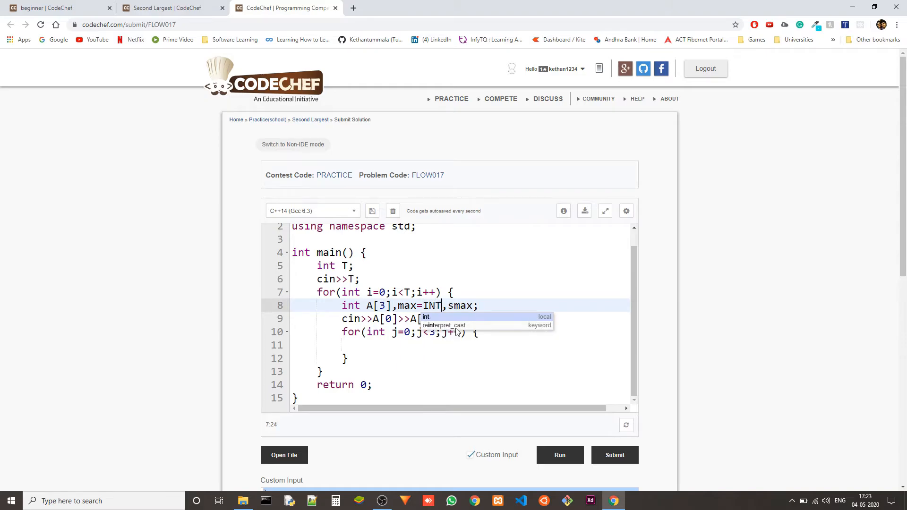
text(_M)
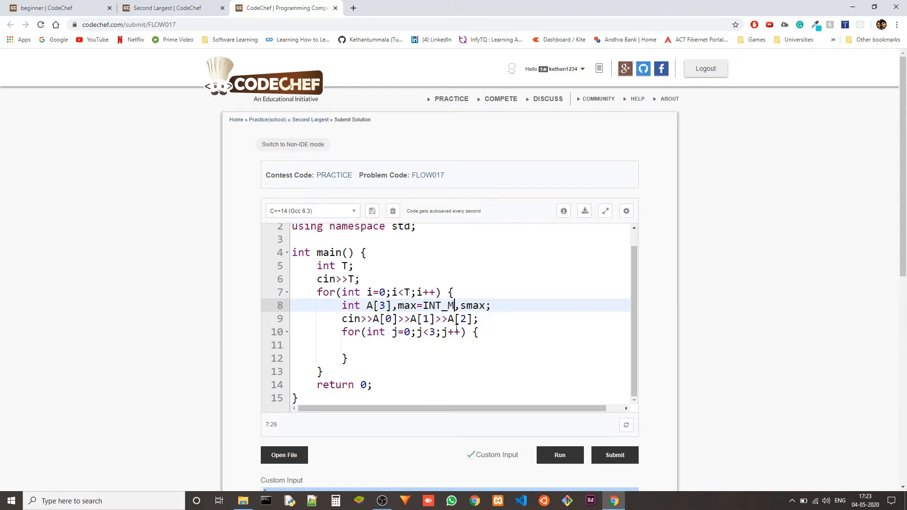
text(IN)
text(#)
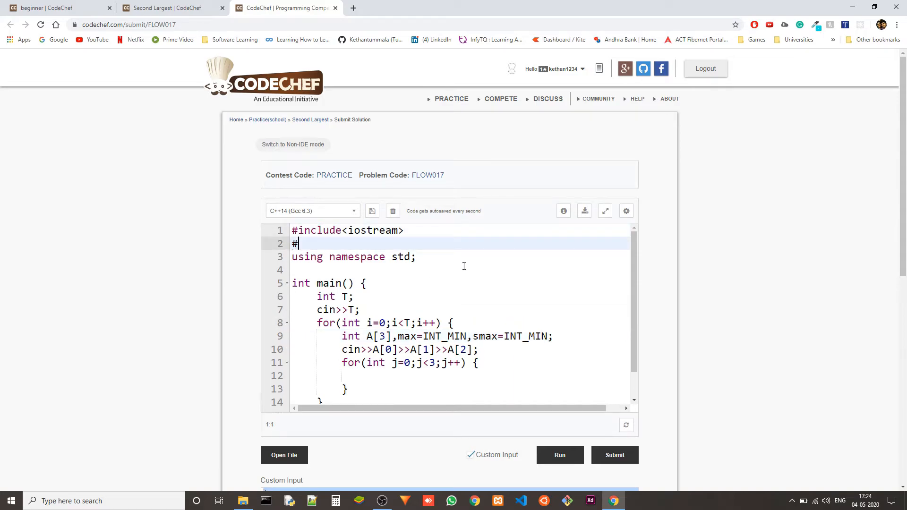
Add #include<limits.h> after iostream so INT_MIN is available.
text(include<>)
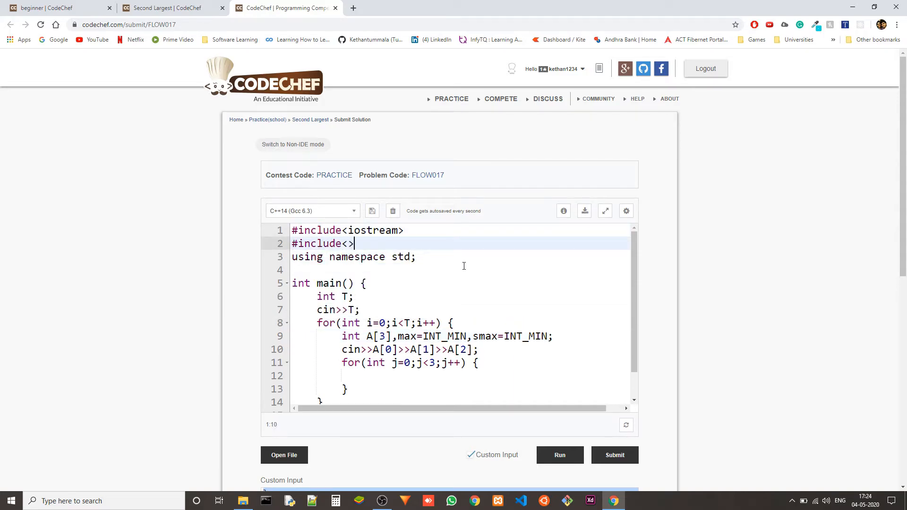
text(limits)
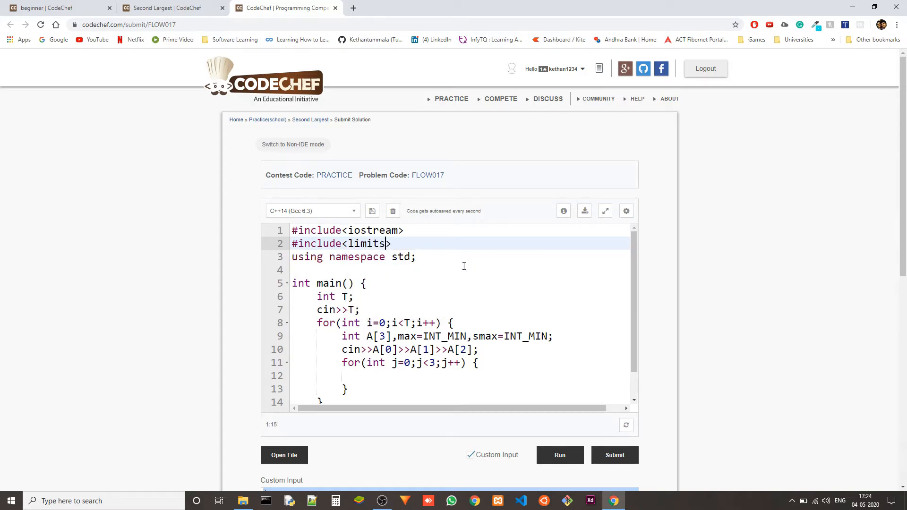
text(.h)
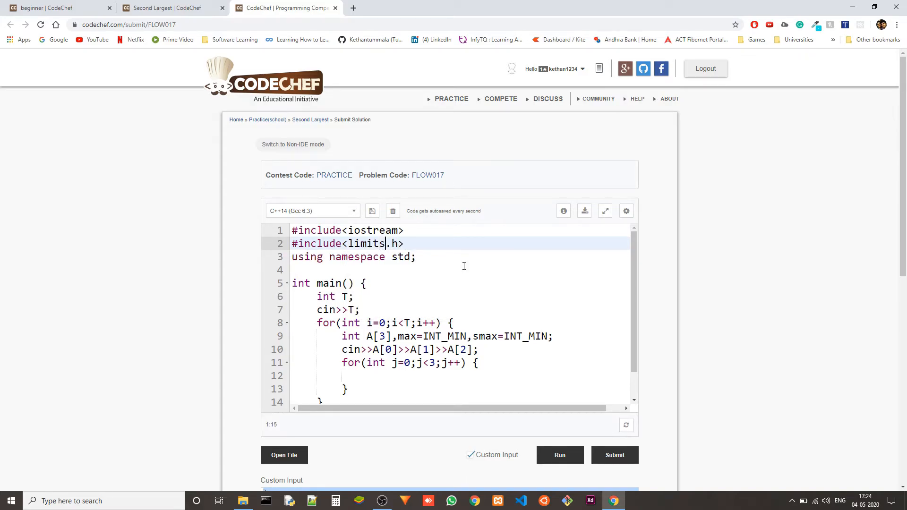
key(Backspace)
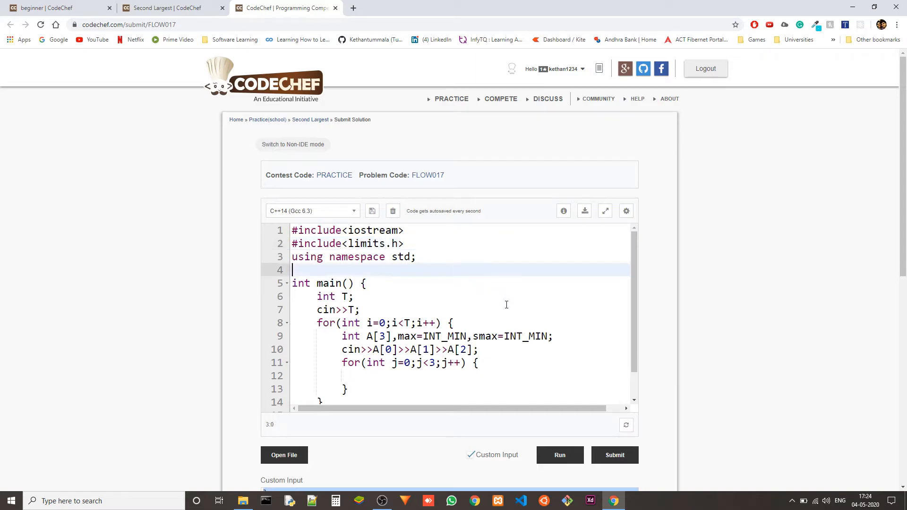
scroll(down, 3)
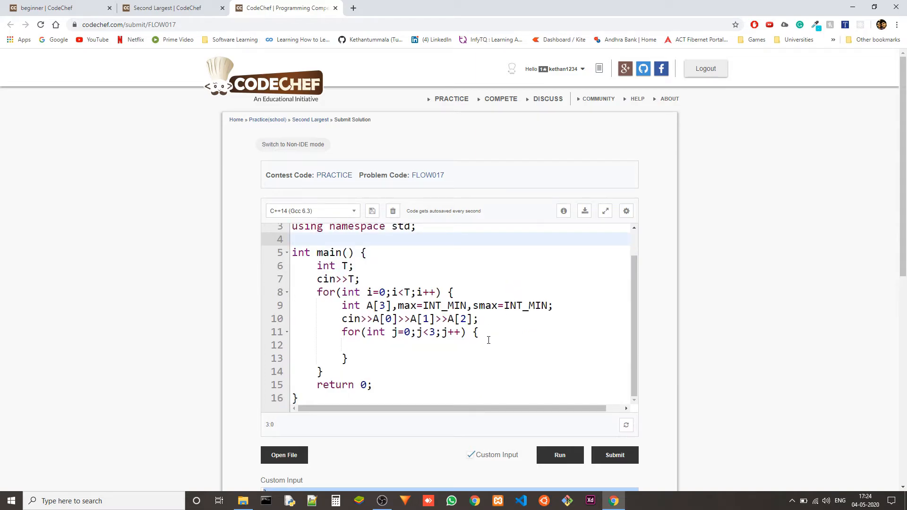
Write if(A[j]>max) inside the inner loop with smax=max as its first line.
click(499, 345)
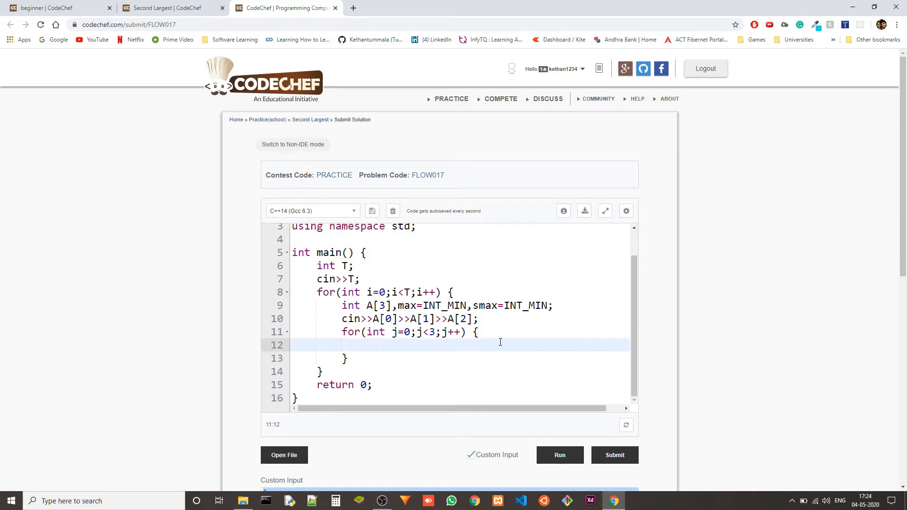
text(if(Aa)
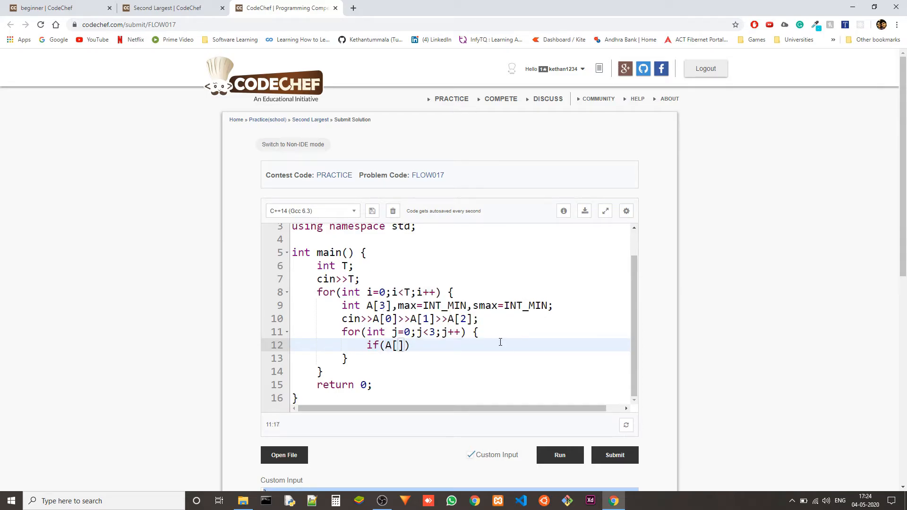
text(j>)
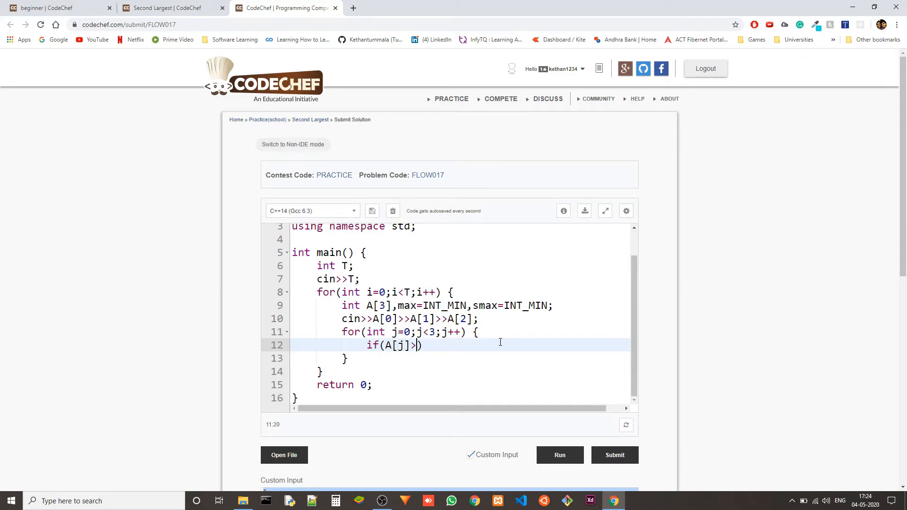
text(max)
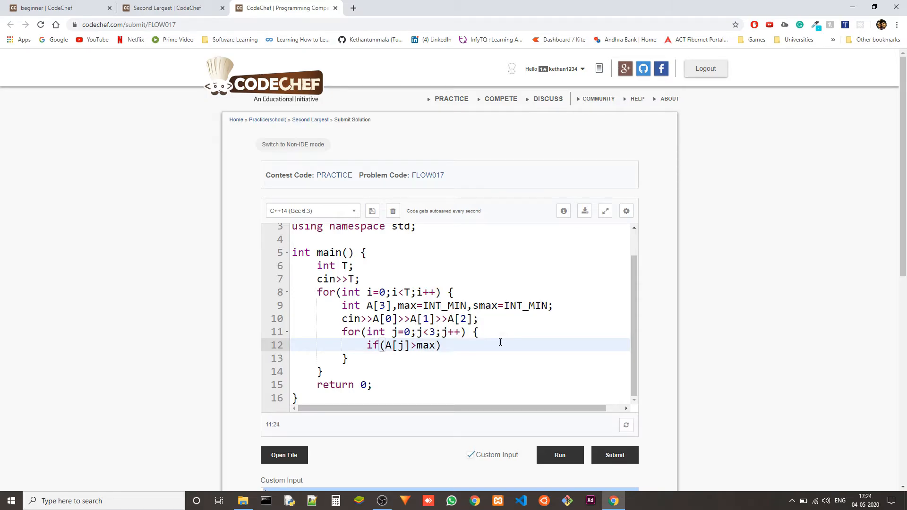
text(max=A[j)
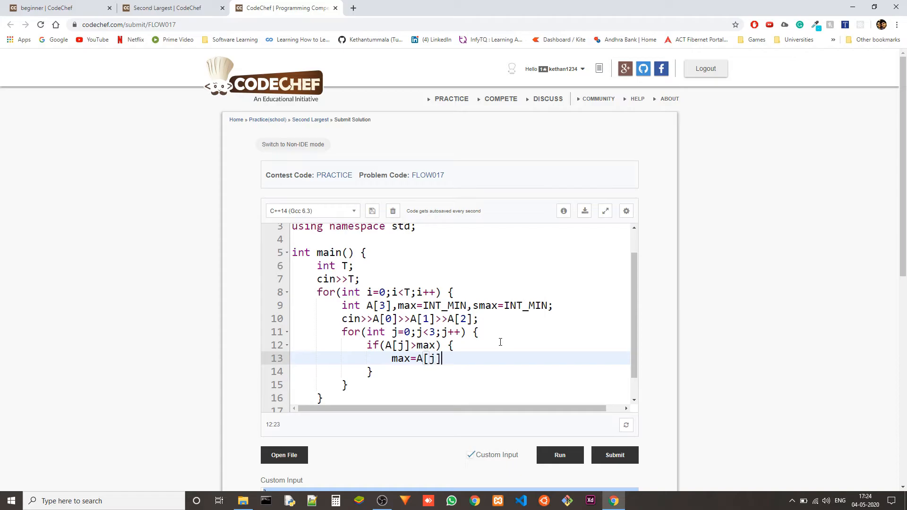
Complete the block with max=A[j]; so the old max shifts into smax first.
text(;)
text(smax=)
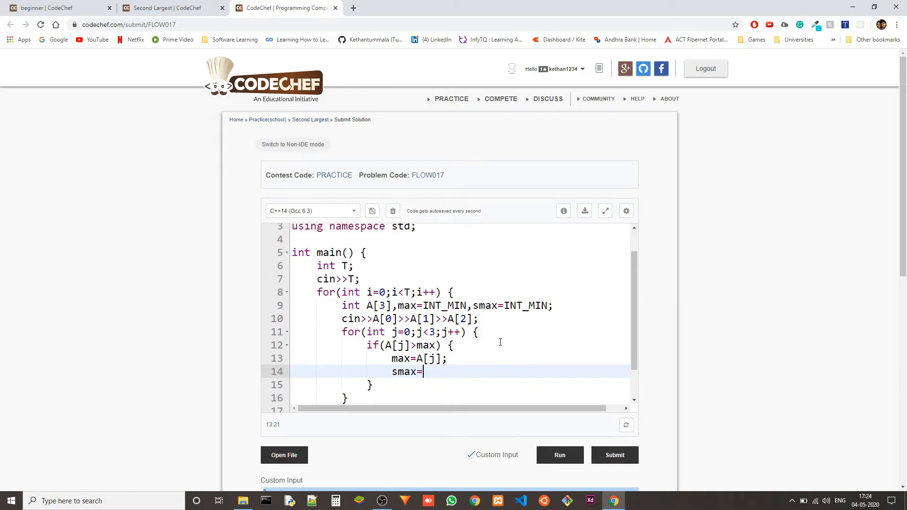
text(m)
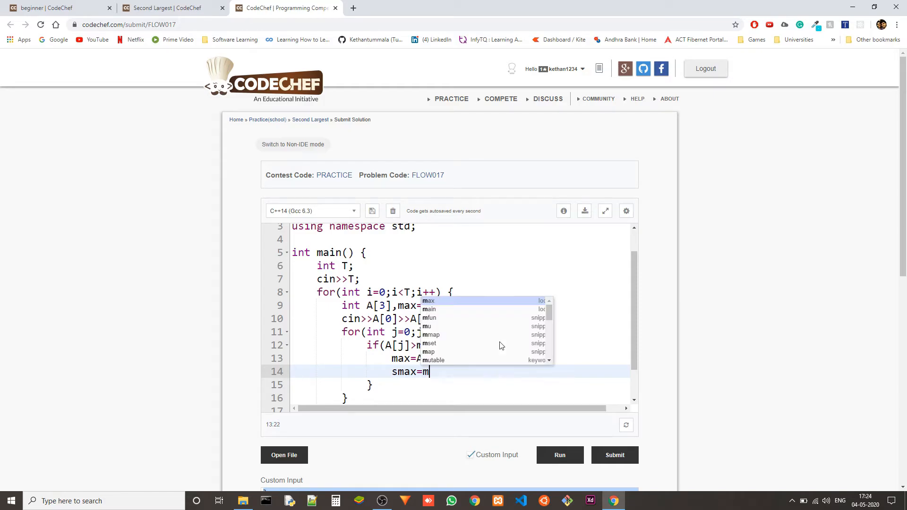
text(ax;)
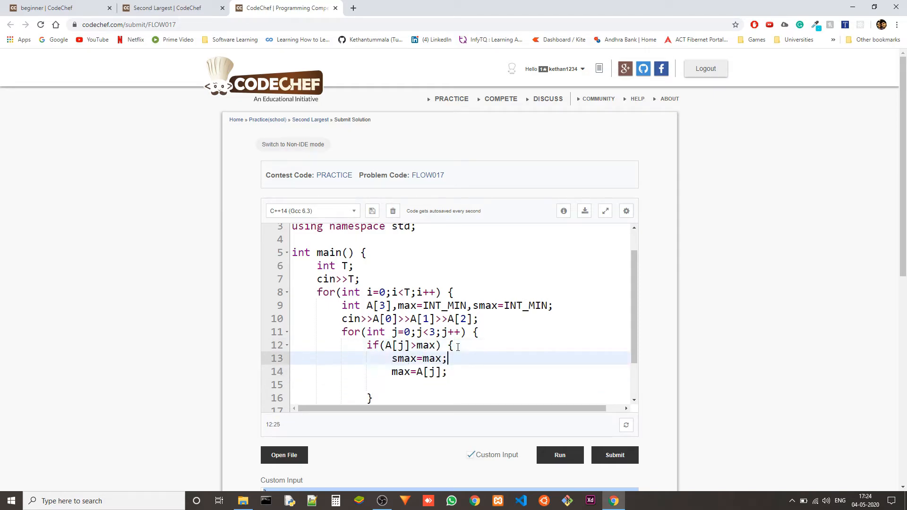
click(447, 371)
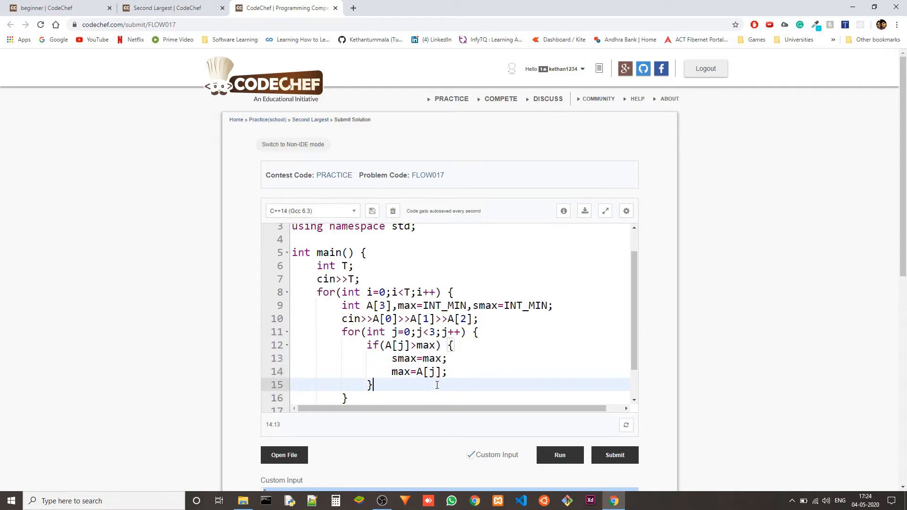
Add an else if(A[j]>smax) branch after the if block.
scroll(down, 3)
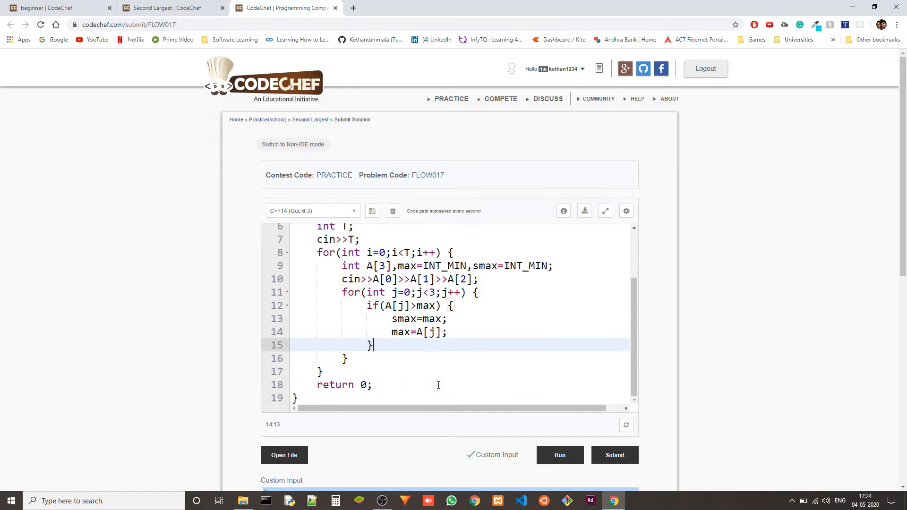
text(else i)
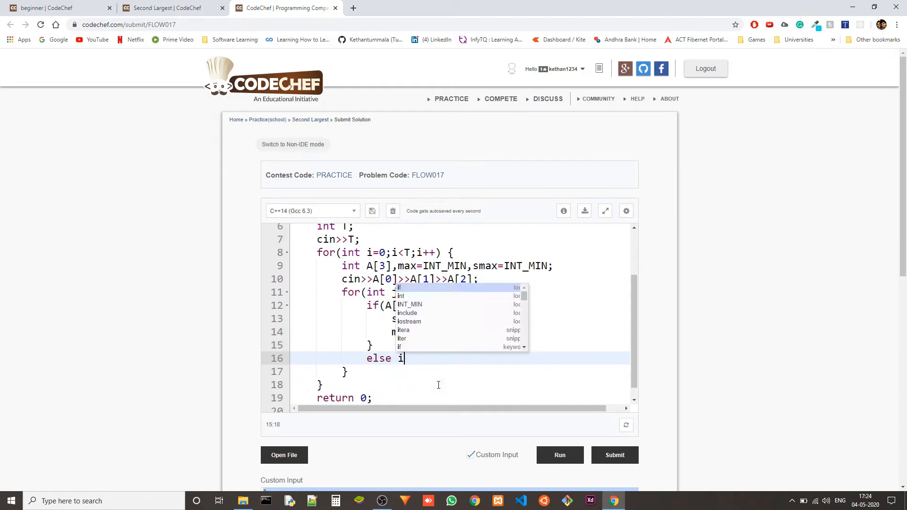
text(f(A[]))
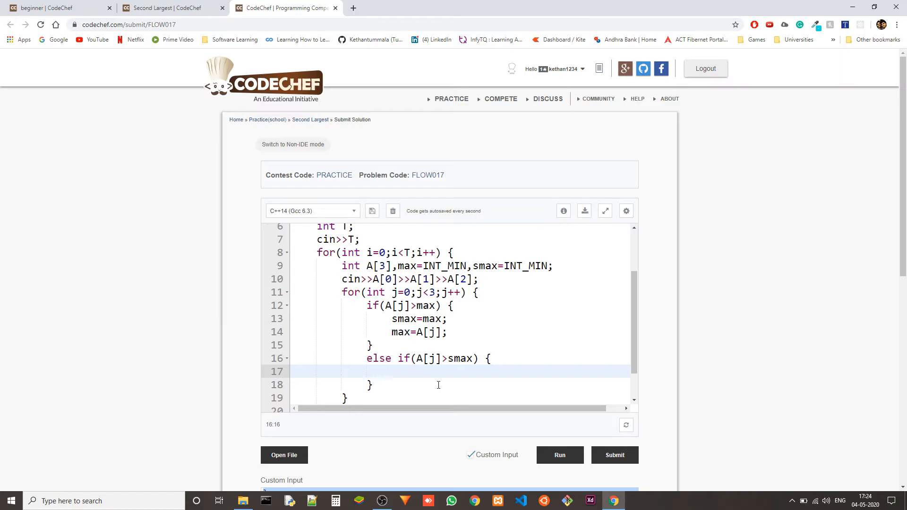
click(410, 358)
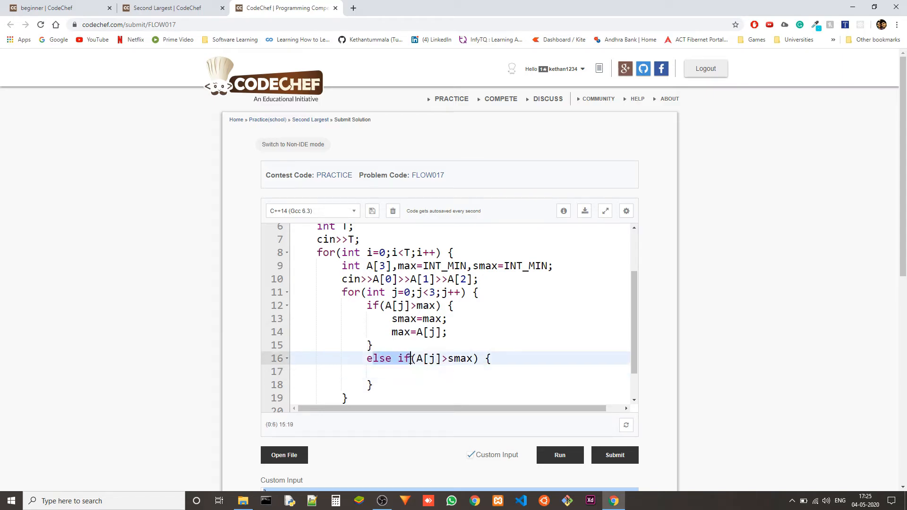
click(401, 305)
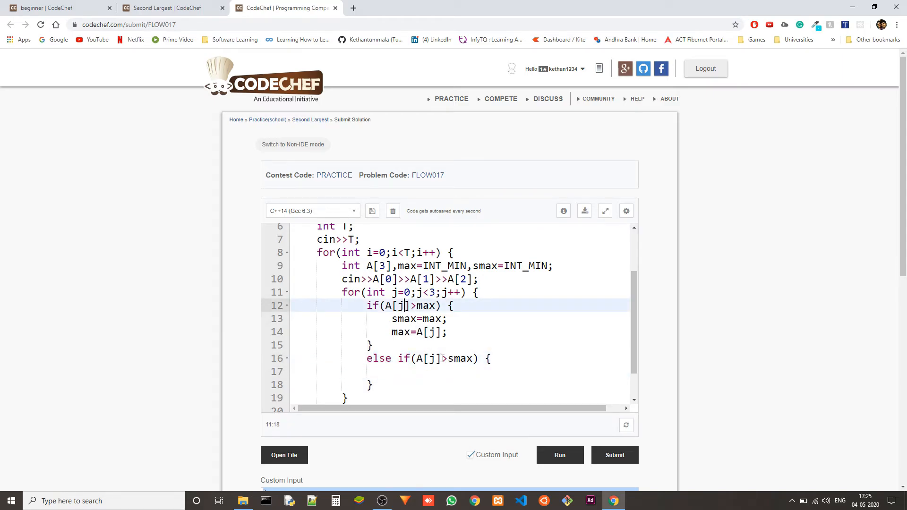
click(441, 359)
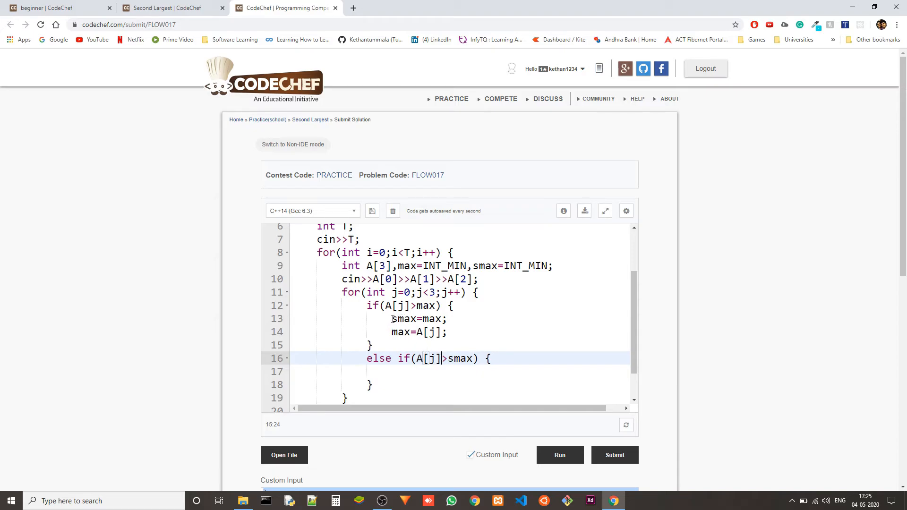
click(448, 332)
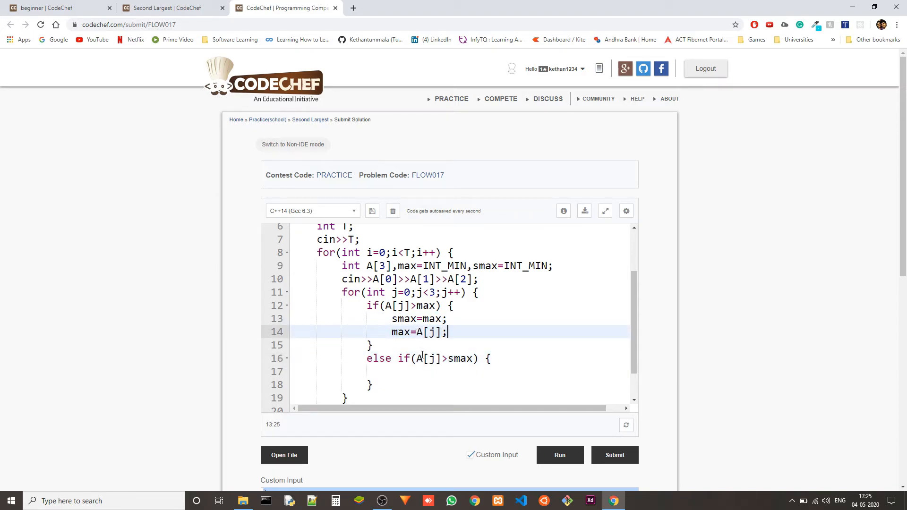
Set smax=A[j]; inside the else-if block.
click(392, 371)
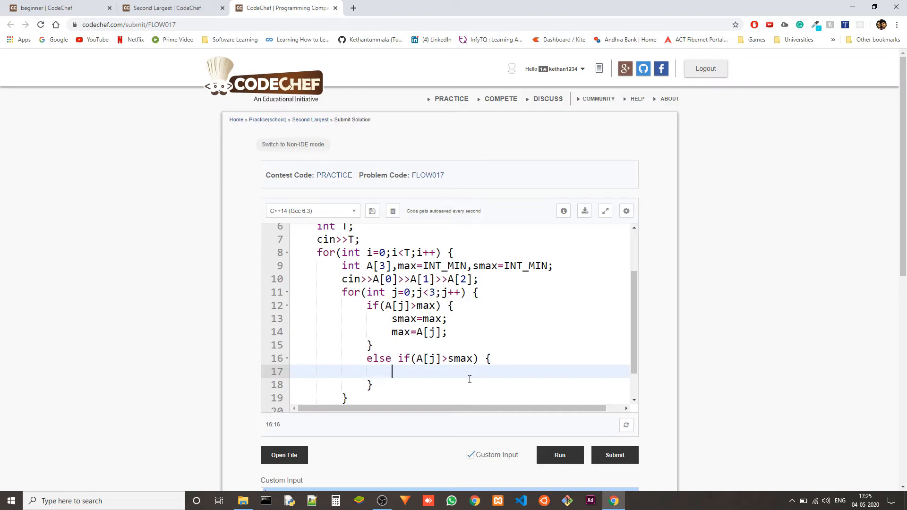
text(smax)
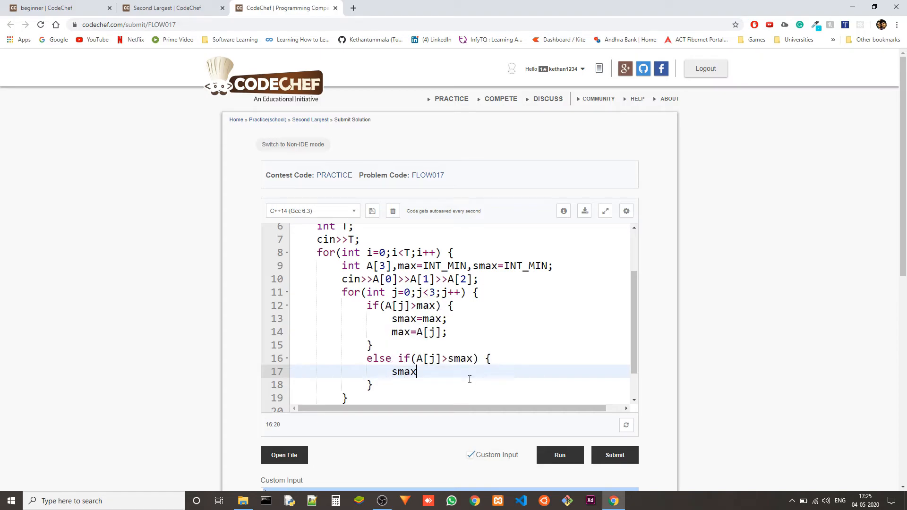
text(=A[j])
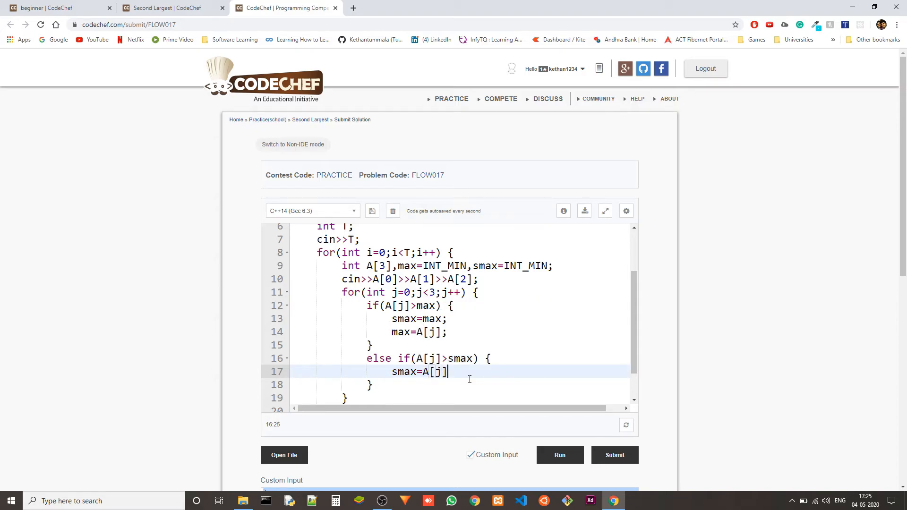
text(;)
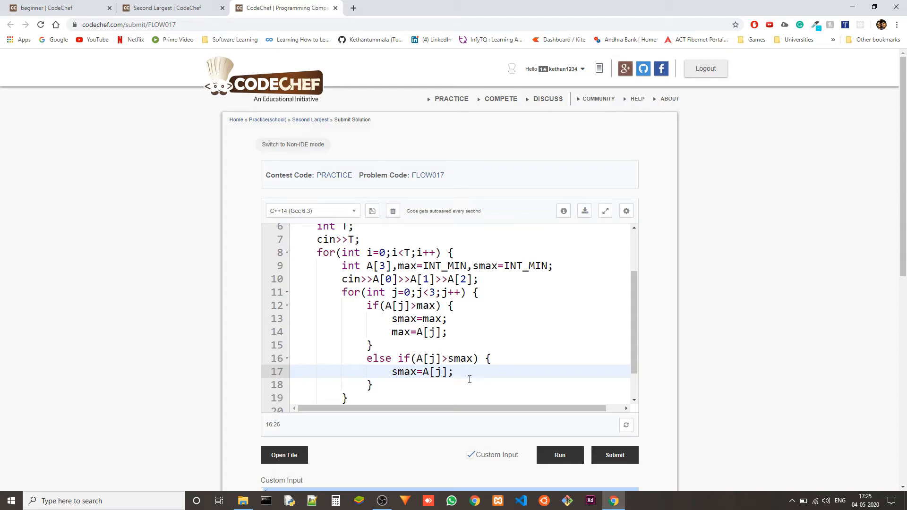
Print smax with endl after the inner loop for each test case.
scroll(down, 3)
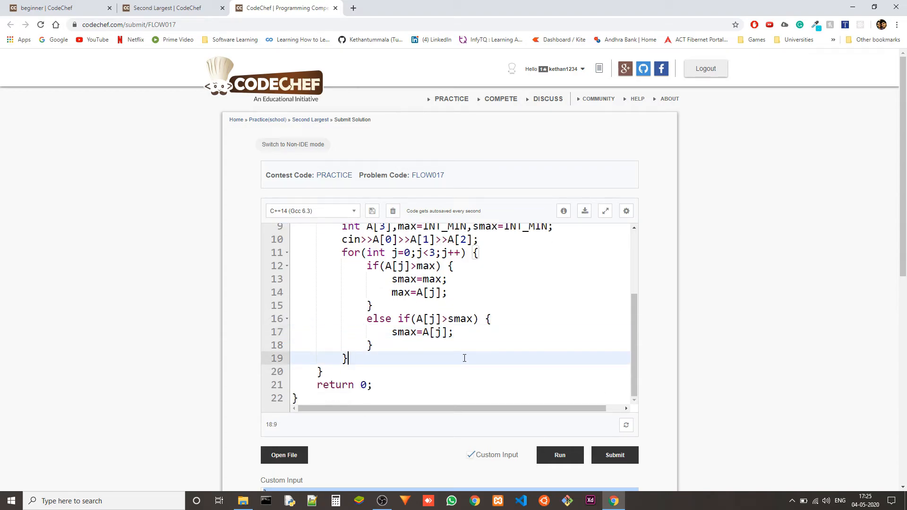
text(cou)
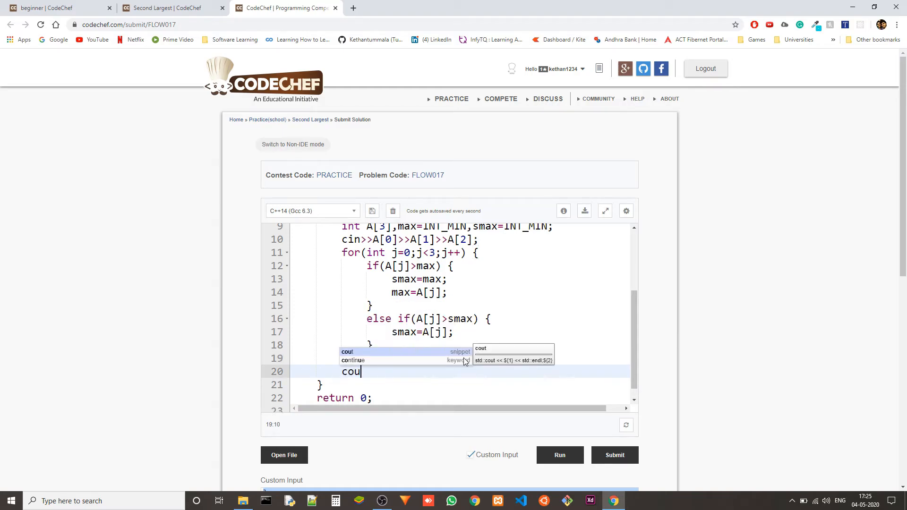
text(t<<smax<)
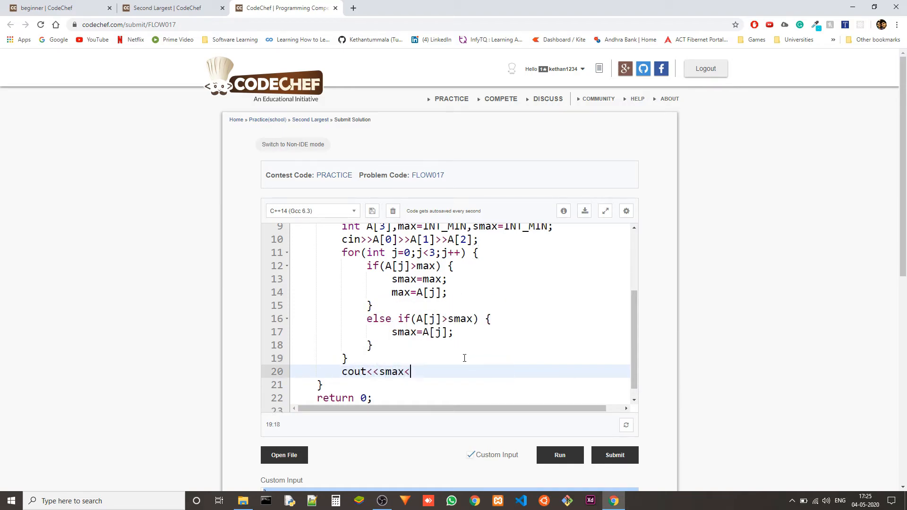
text(<<endl;)
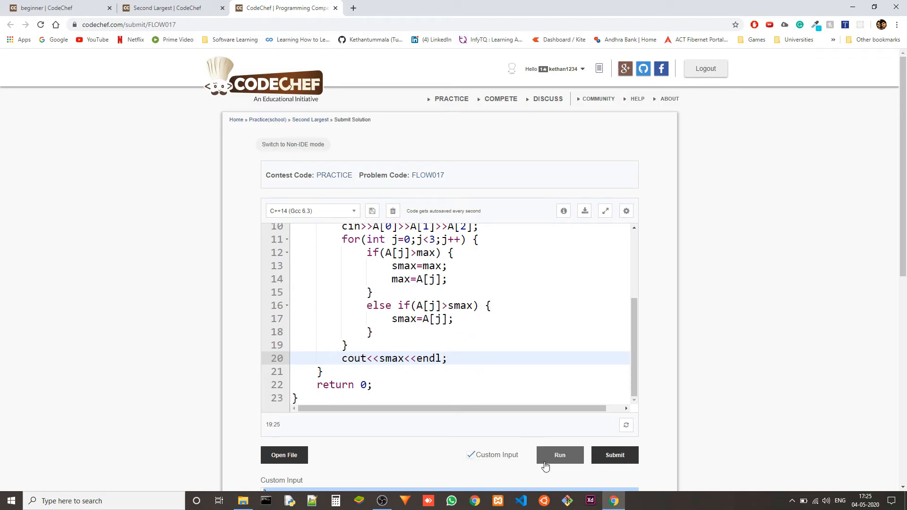
Run the code on custom input, printing 120, 312 and 10 for the three test lines.
click(614, 455)
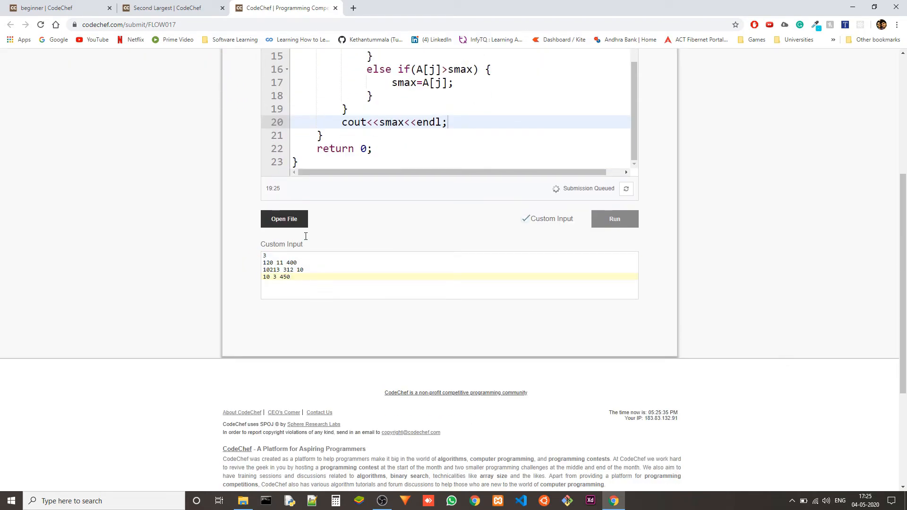
click(174, 7)
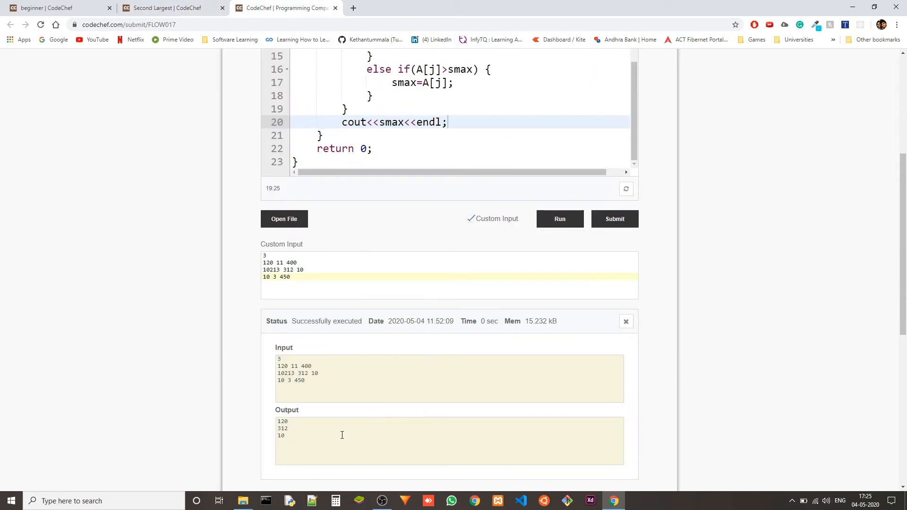
mouse_move(762, 283)
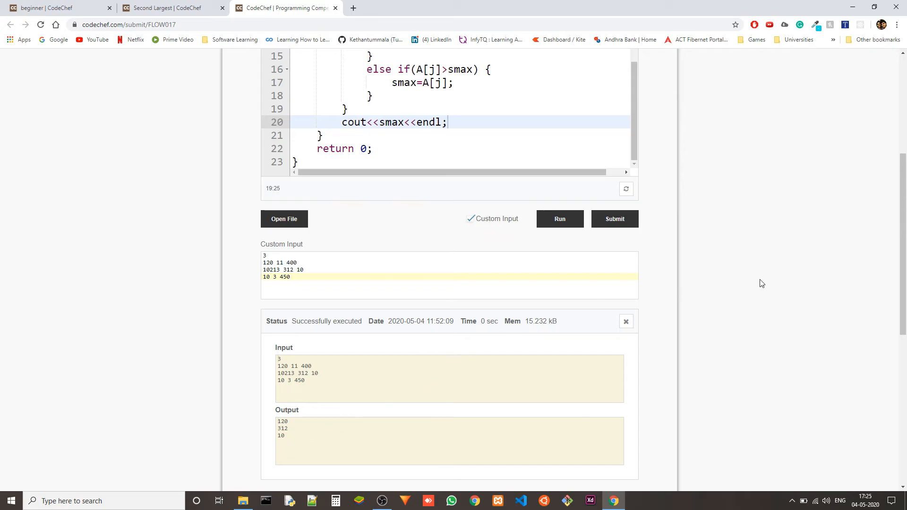
Submit the FLOW017 solution, confirm it, and see Correct Answer in 0.00 sec.
click(614, 219)
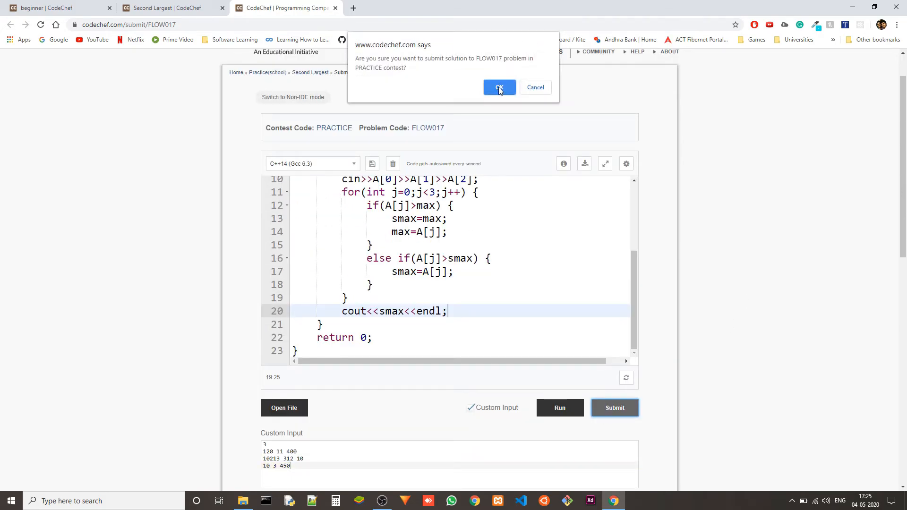
click(499, 87)
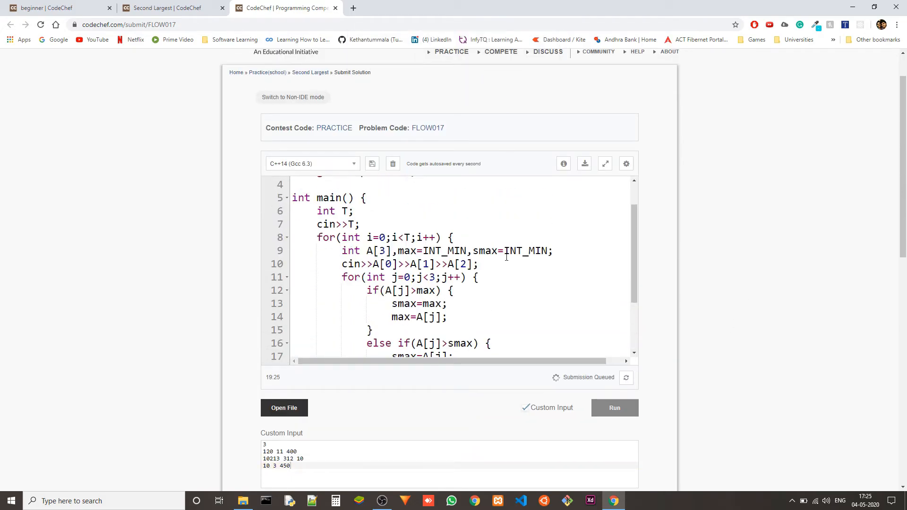
scroll(down, 3)
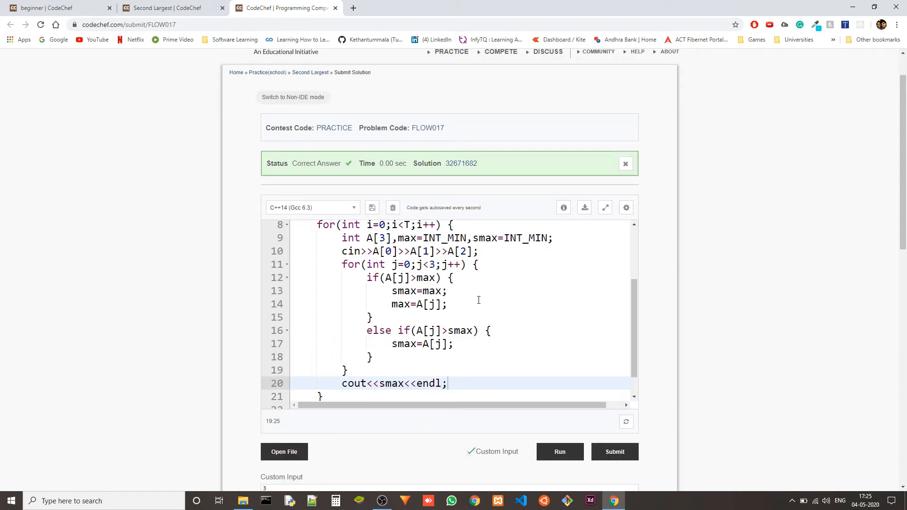
scroll(down, 3)
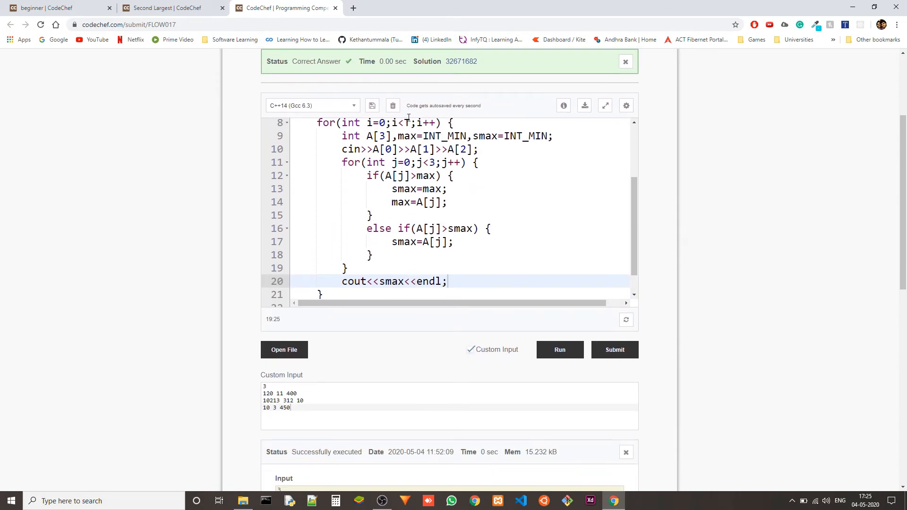
mouse_move(383, 186)
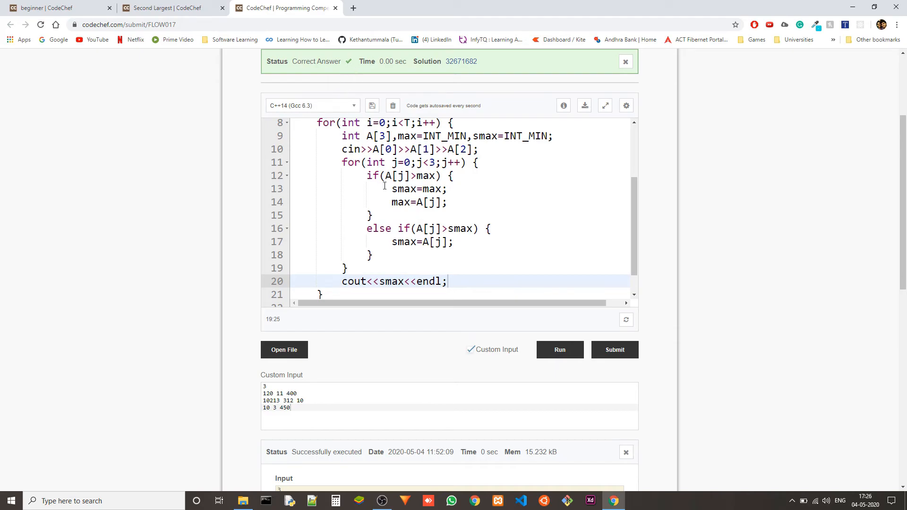
click(437, 176)
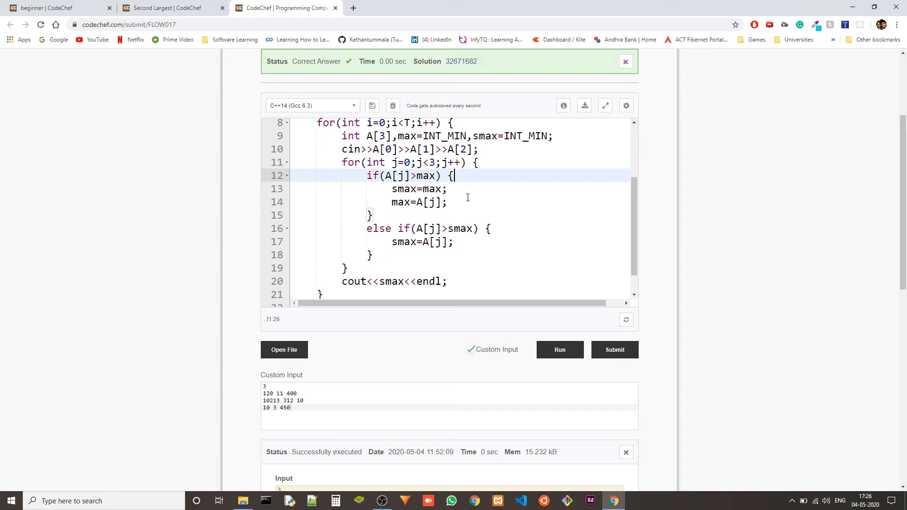
mouse_move(519, 264)
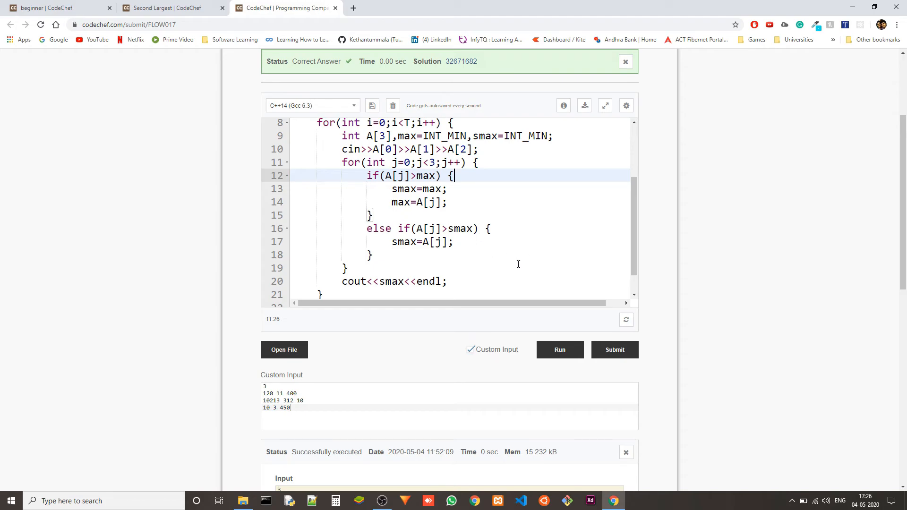
scroll(up, 3)
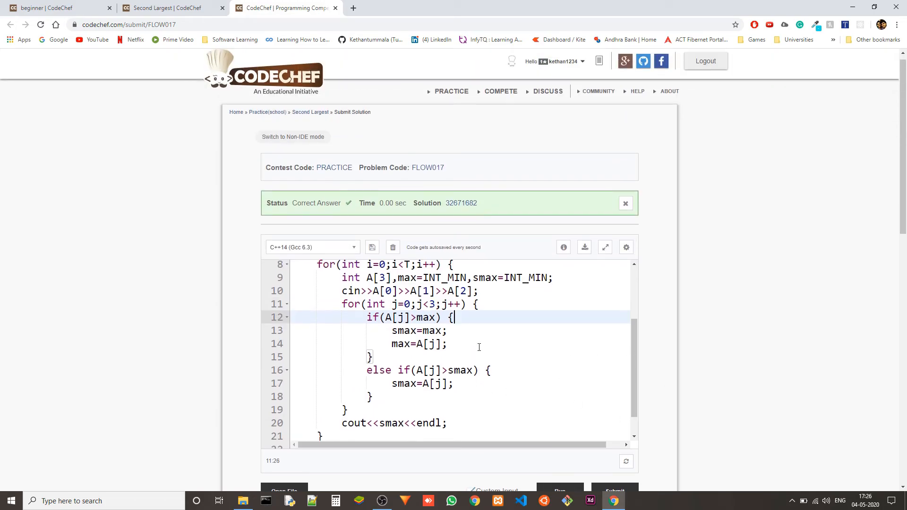
mouse_move(576, 344)
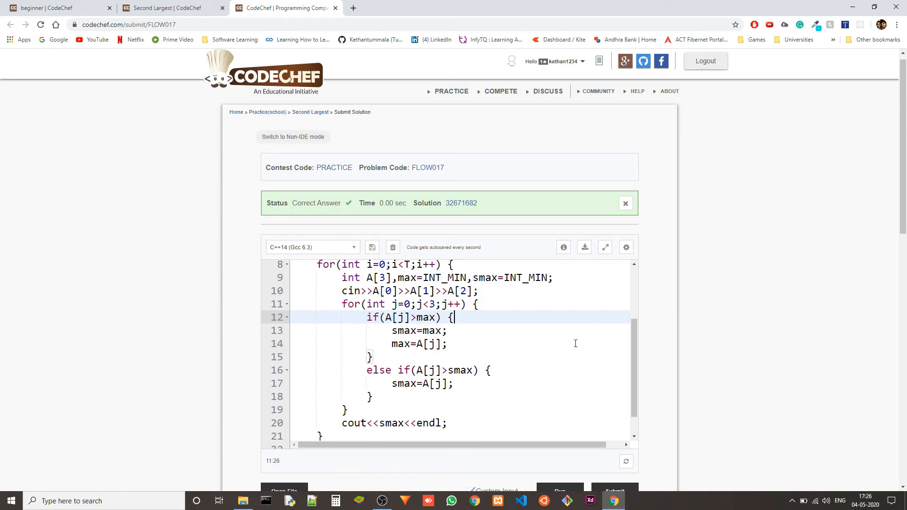
mouse_move(494, 355)
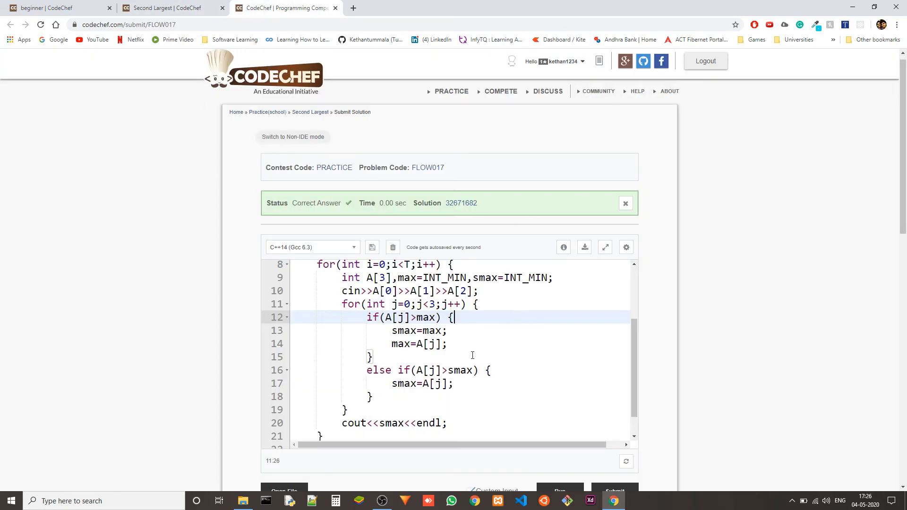
mouse_move(491, 334)
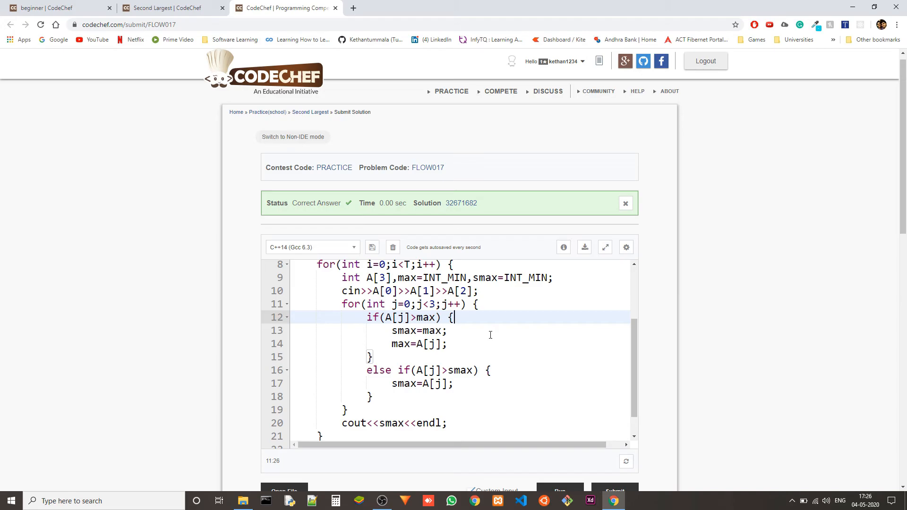
mouse_move(509, 362)
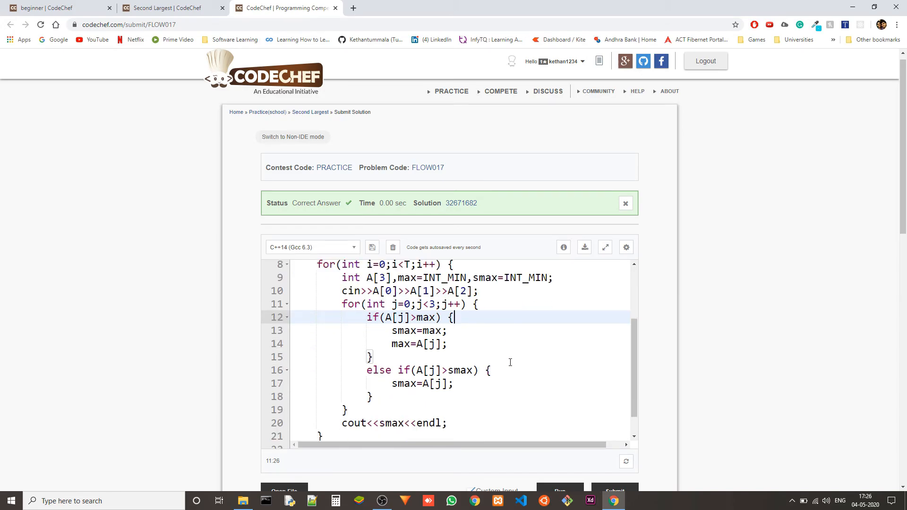
click(341, 305)
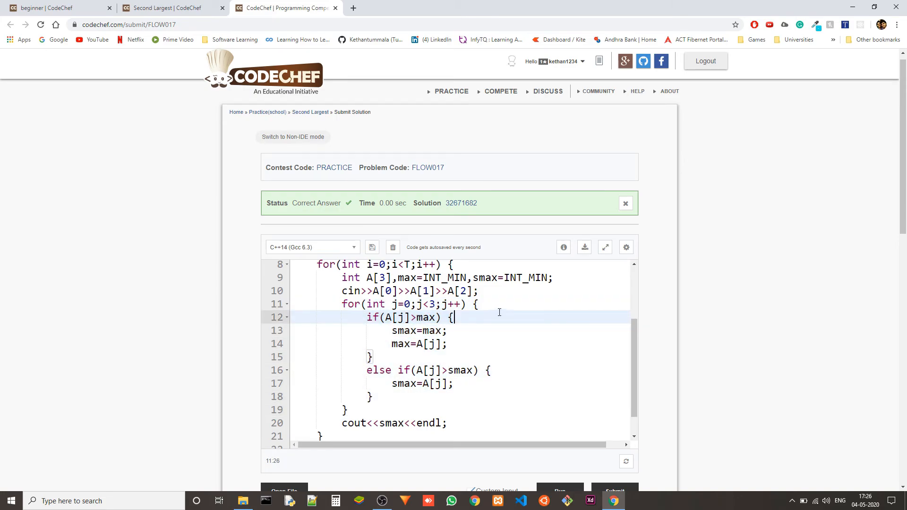
click(431, 305)
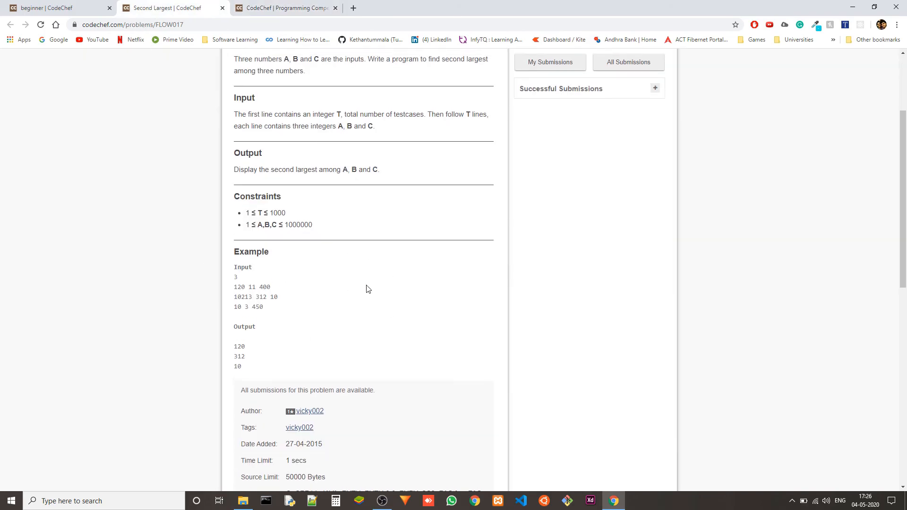
scroll(up, 3)
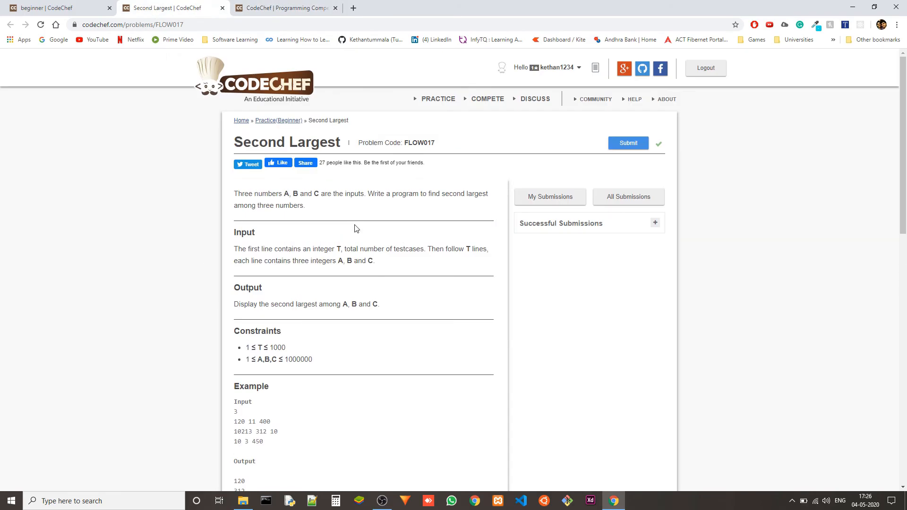
click(284, 8)
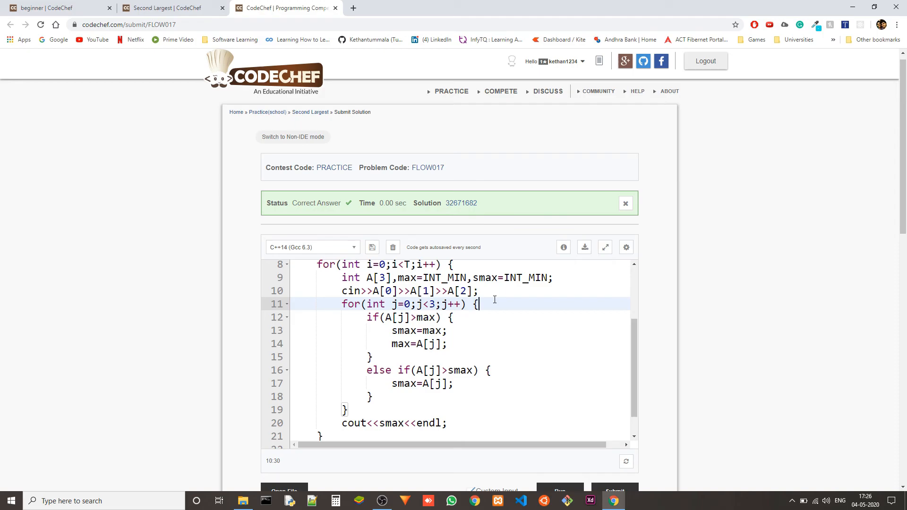
text(O())
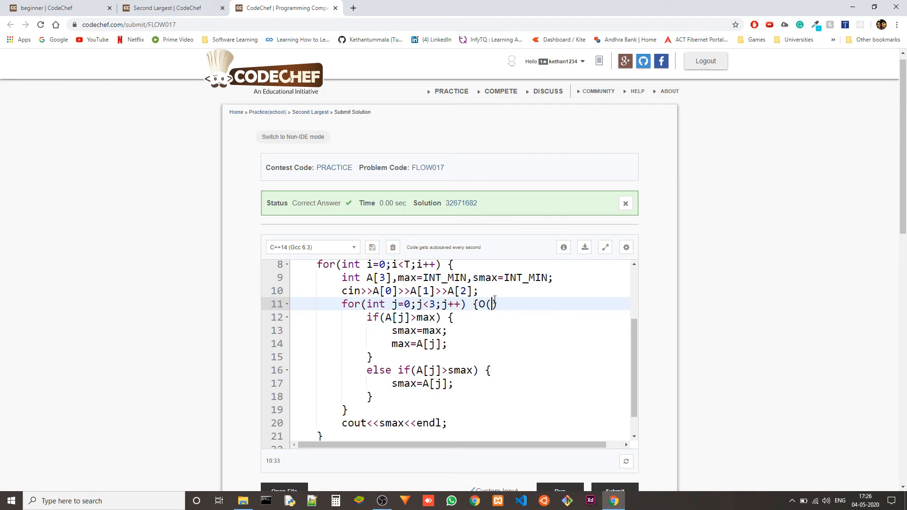
text(1))
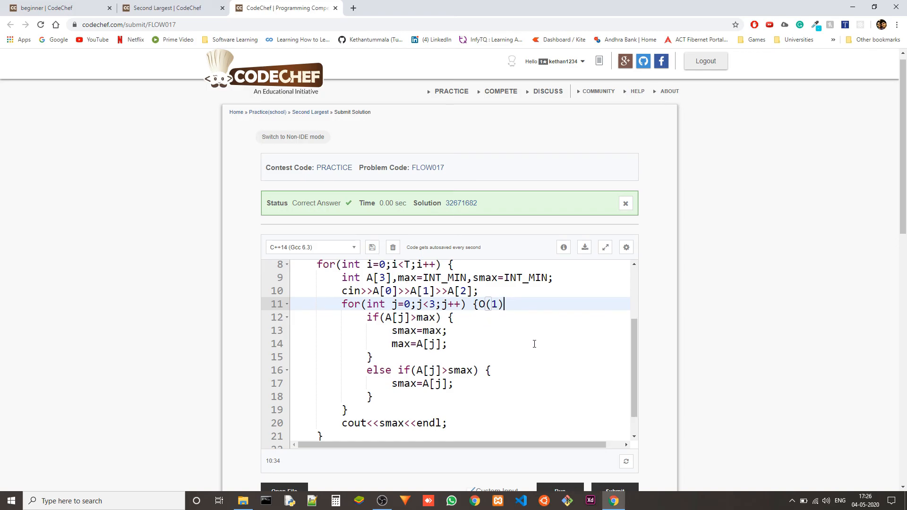
text(,O)
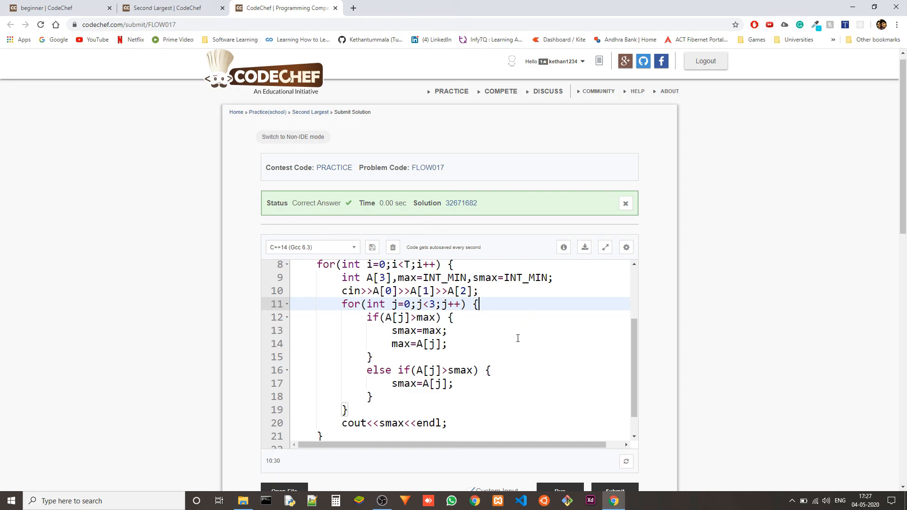
mouse_move(535, 320)
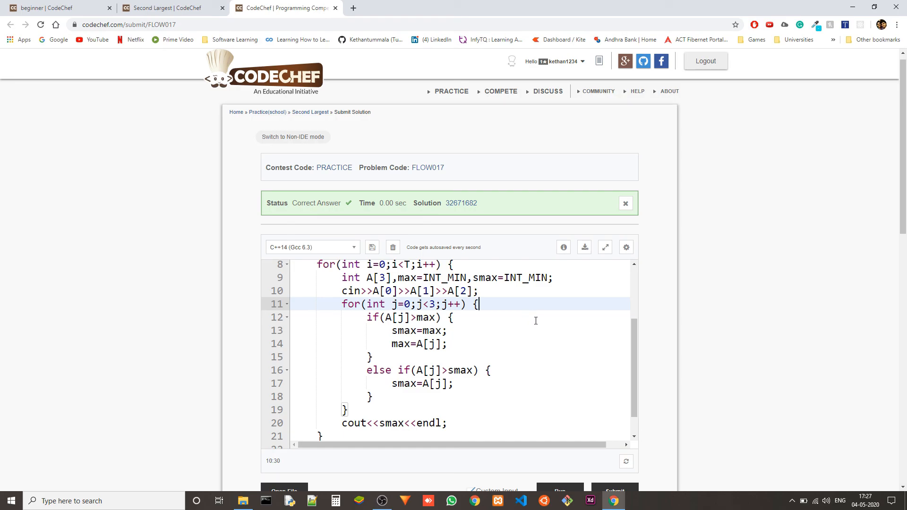
mouse_move(406, 269)
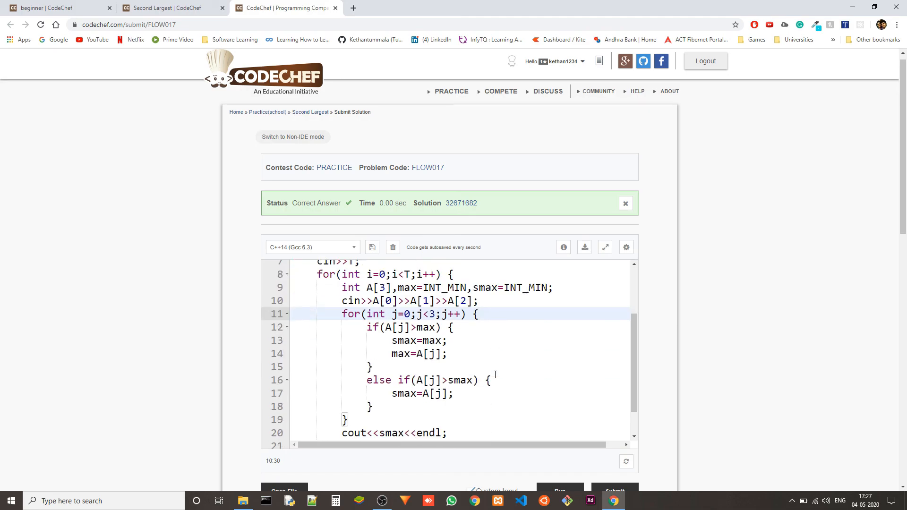
mouse_move(488, 334)
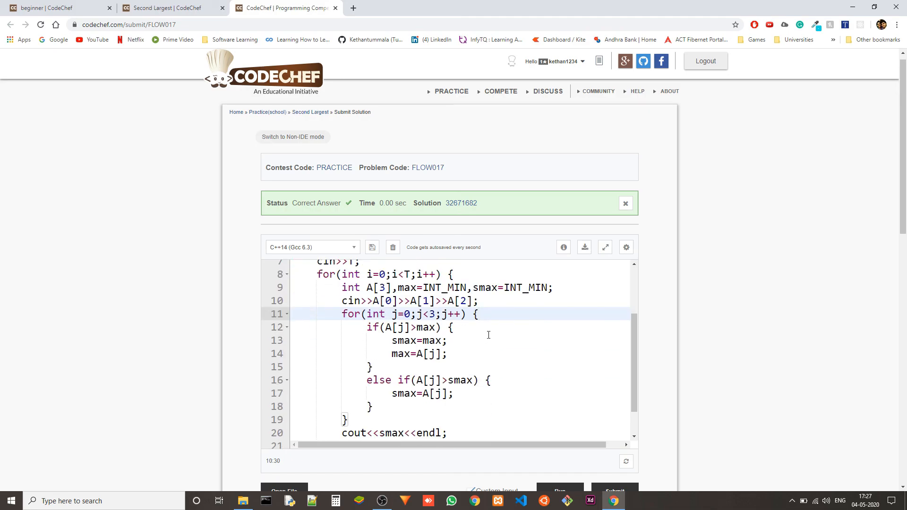
scroll(down, 3)
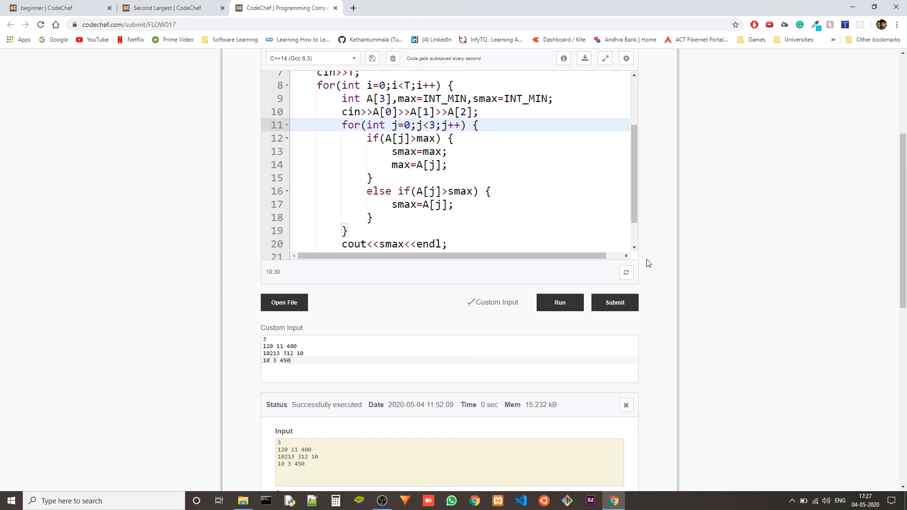
click(614, 302)
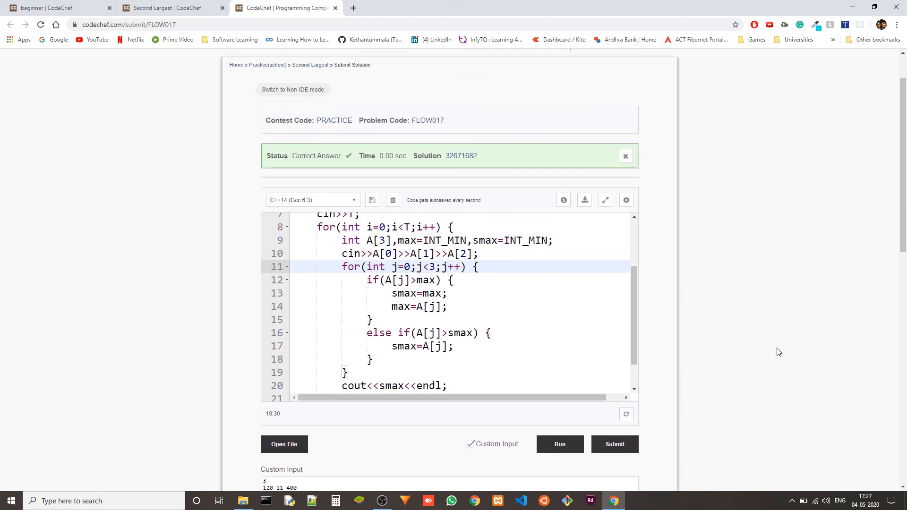